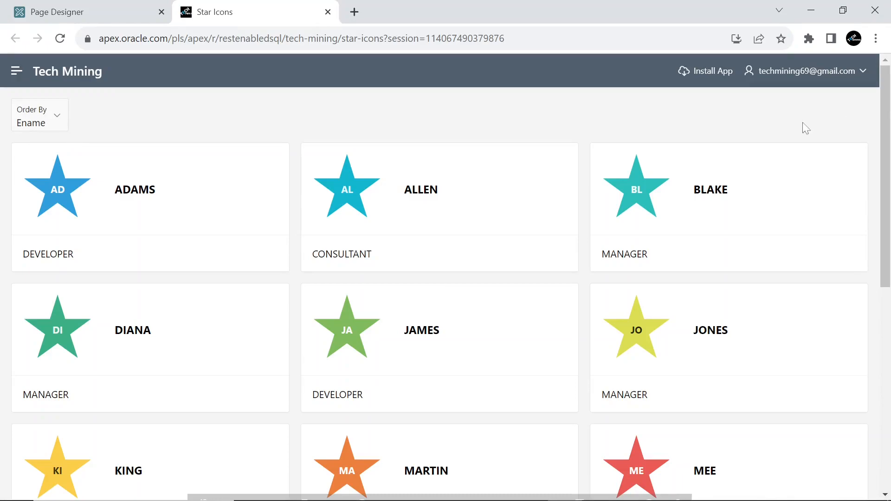
pyautogui.moveTo(417, 175)
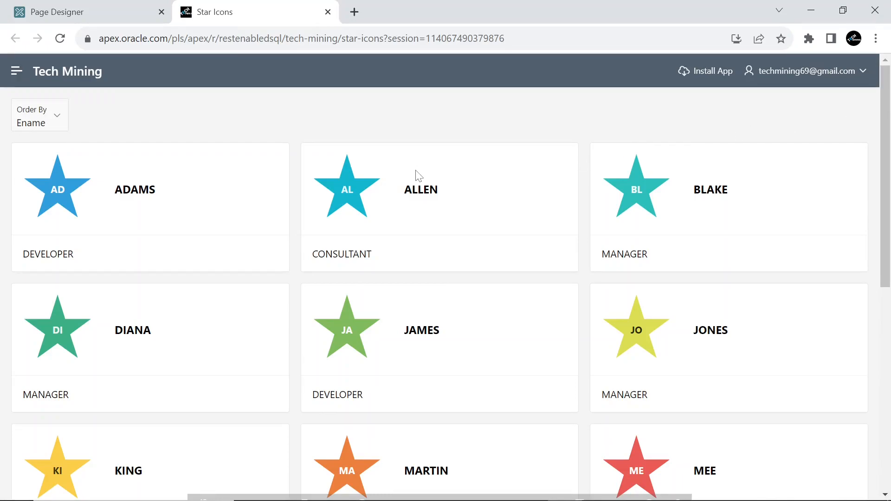
# Try the running cards app, sorting employee cards by Job and back by Ename
pyautogui.scroll(-3)
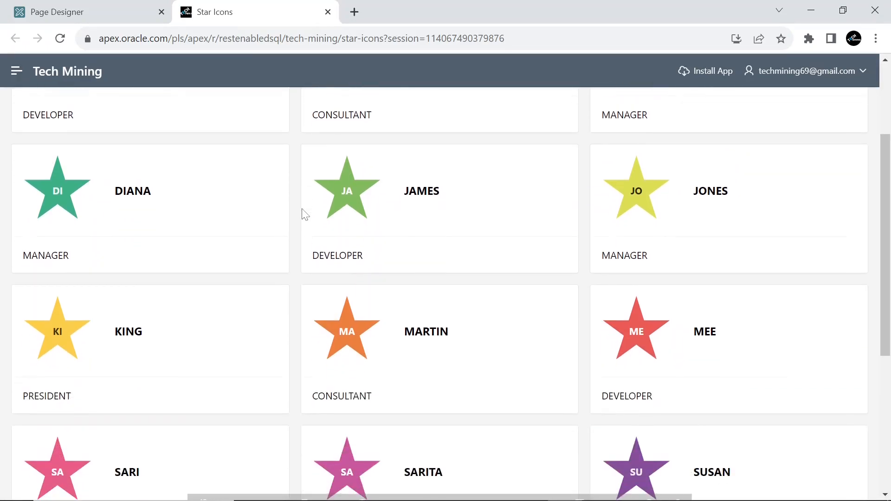
pyautogui.scroll(-3)
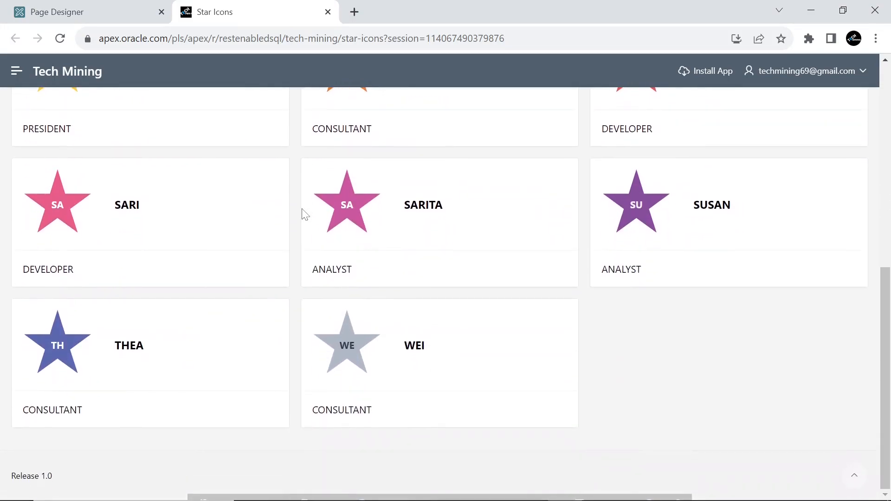
pyautogui.scroll(3)
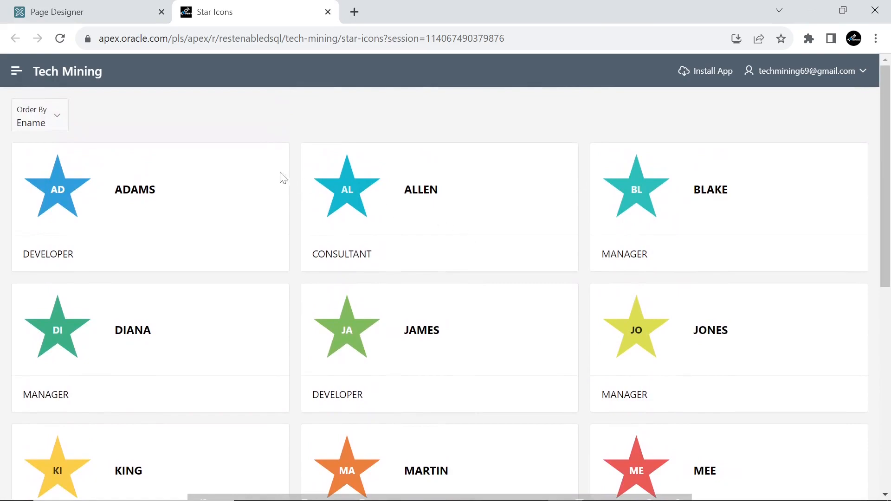
pyautogui.click(39, 115)
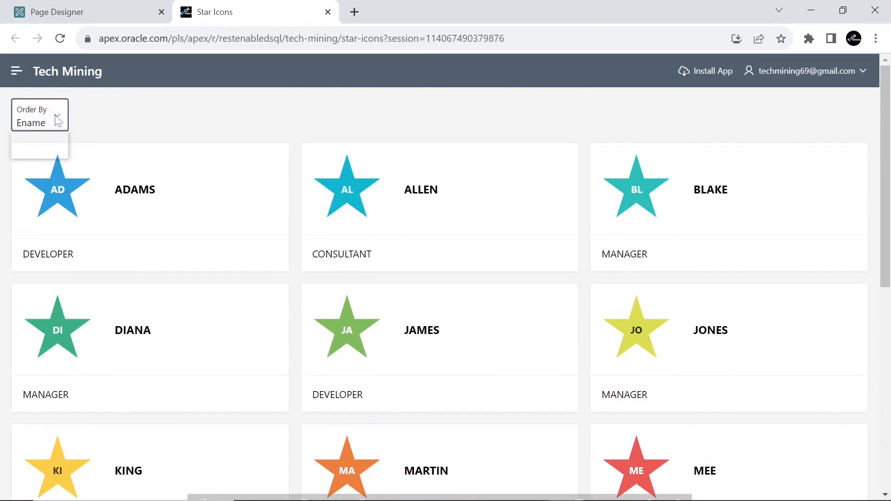
pyautogui.click(39, 123)
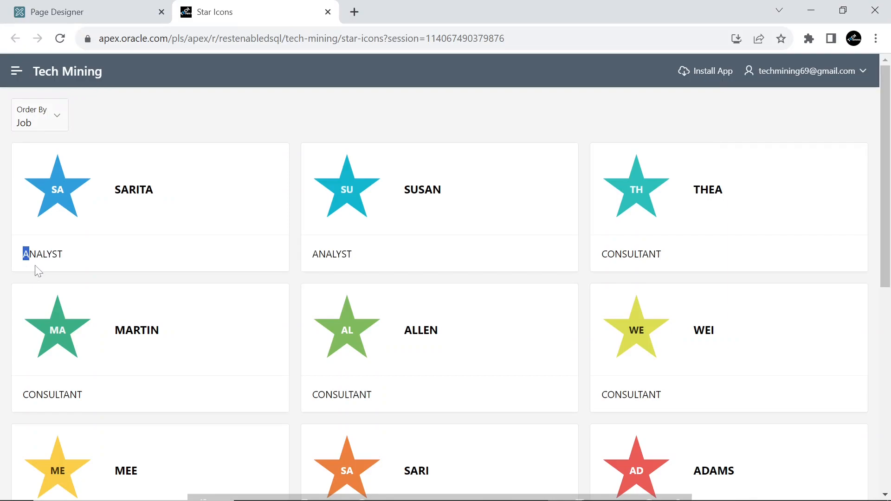
pyautogui.moveTo(41, 270)
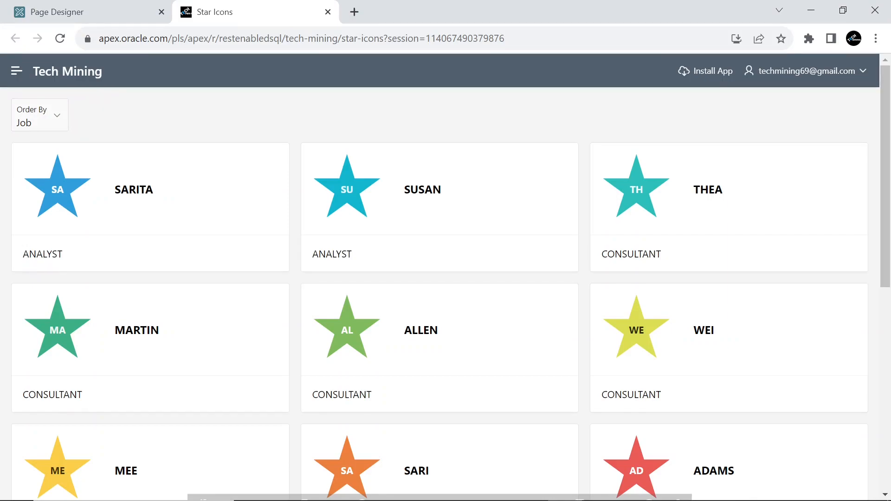
pyautogui.click(39, 116)
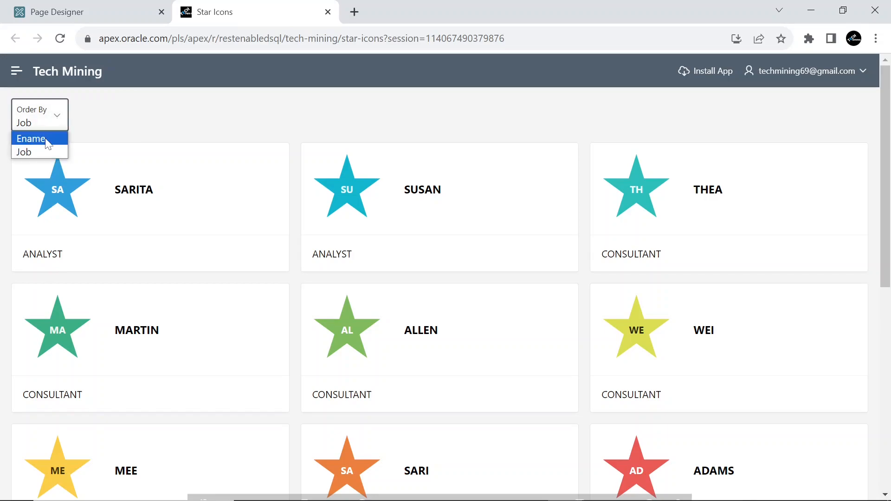
pyautogui.click(32, 138)
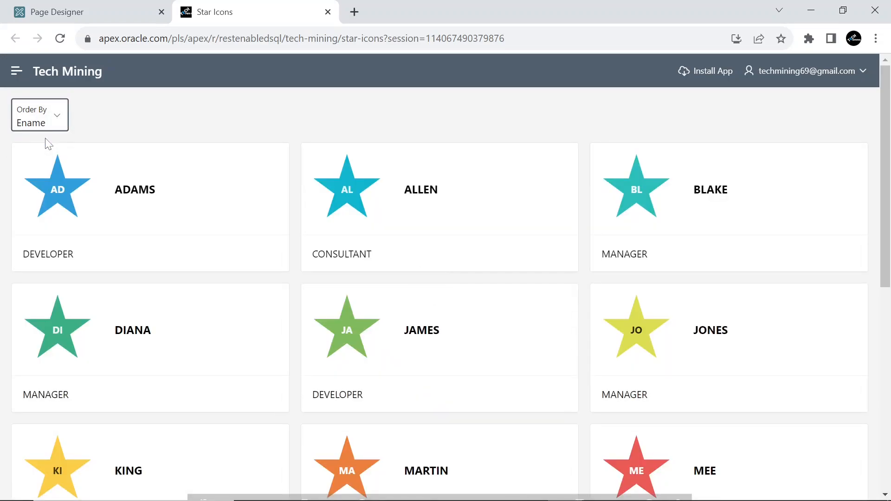
pyautogui.moveTo(227, 182)
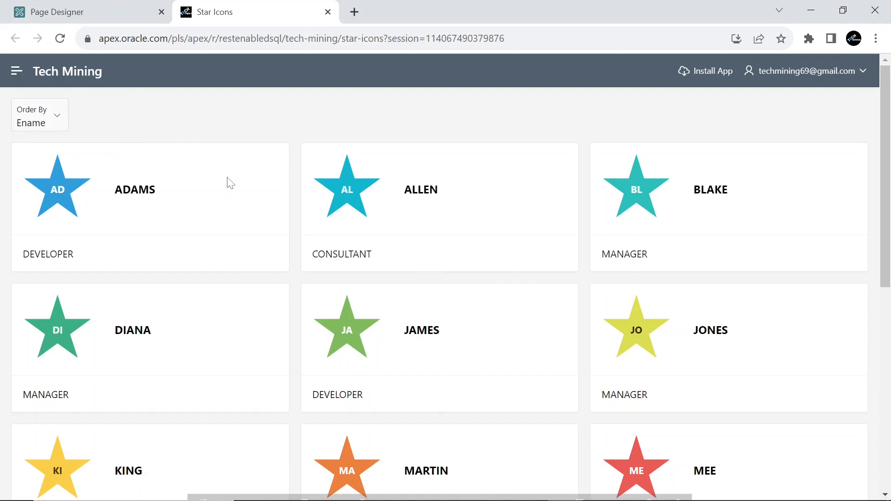
pyautogui.moveTo(430, 237)
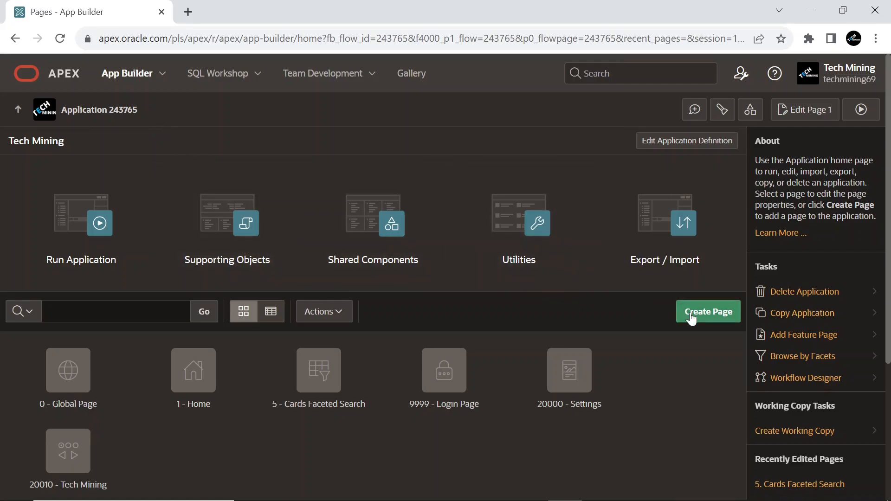
# Start a new page in App Builder and choose Cards as its type
pyautogui.click(707, 312)
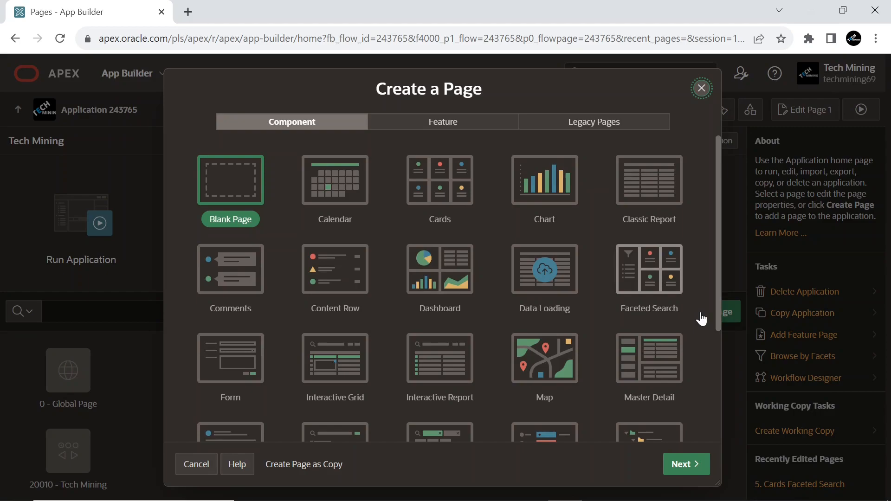
pyautogui.moveTo(503, 228)
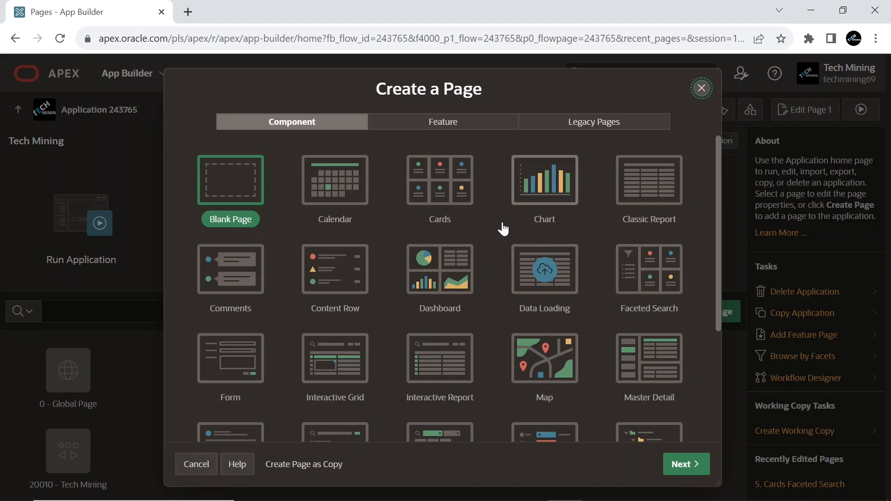
pyautogui.click(439, 180)
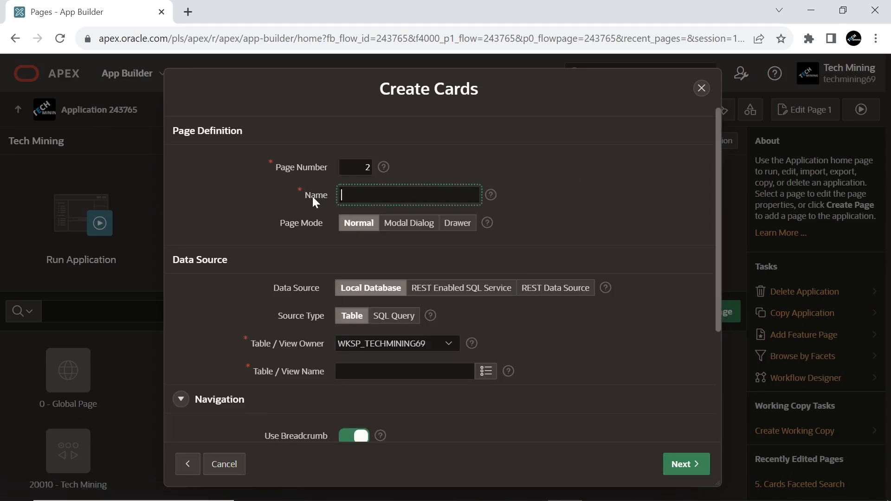
# Name the page Star Icons and source it from the EBA_DEMO_CARD_EMP table
pyautogui.write('Star Icons')
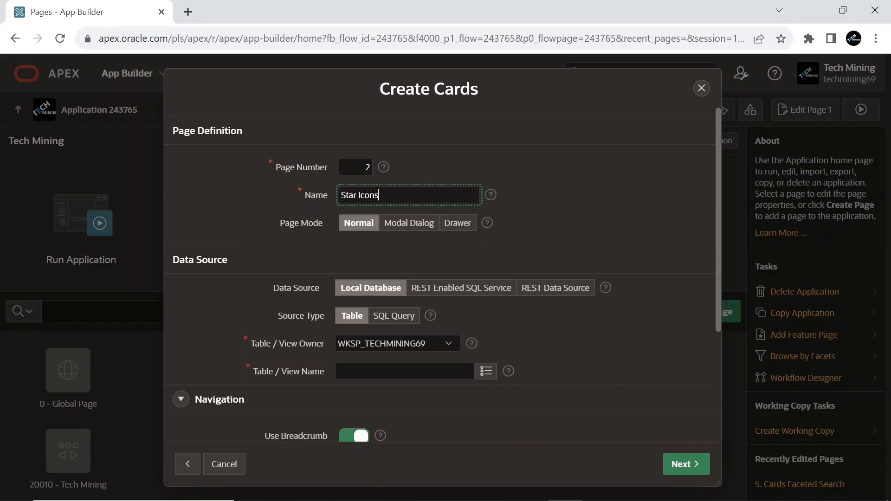
pyautogui.moveTo(370, 214)
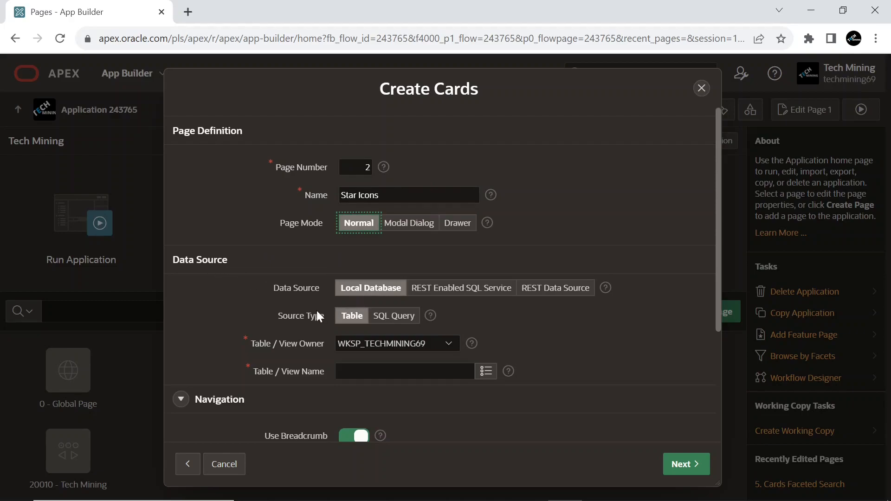
pyautogui.moveTo(466, 396)
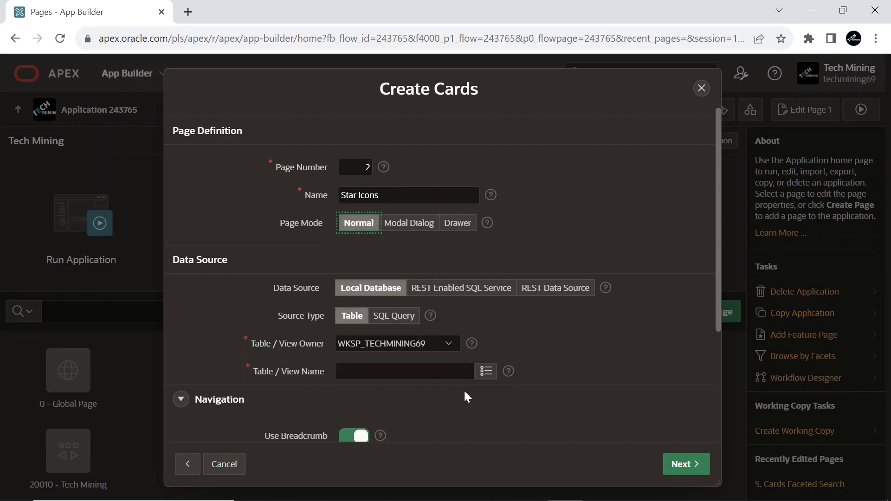
pyautogui.click(485, 371)
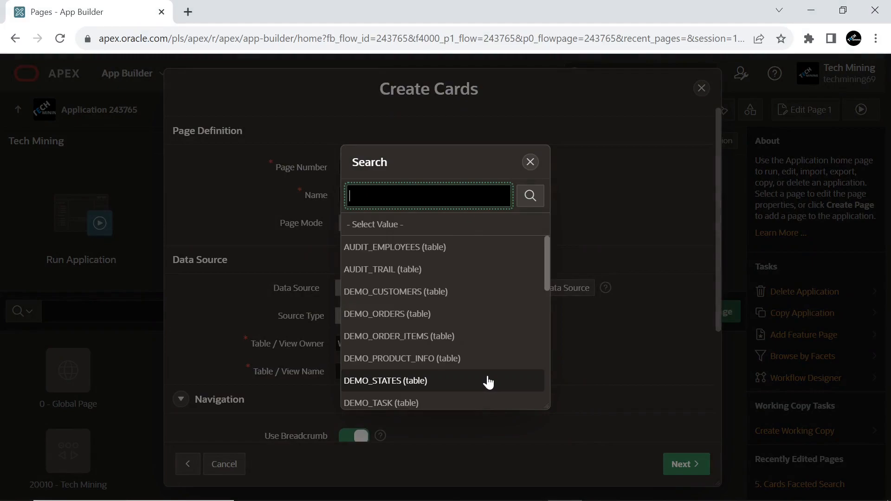
pyautogui.scroll(-3)
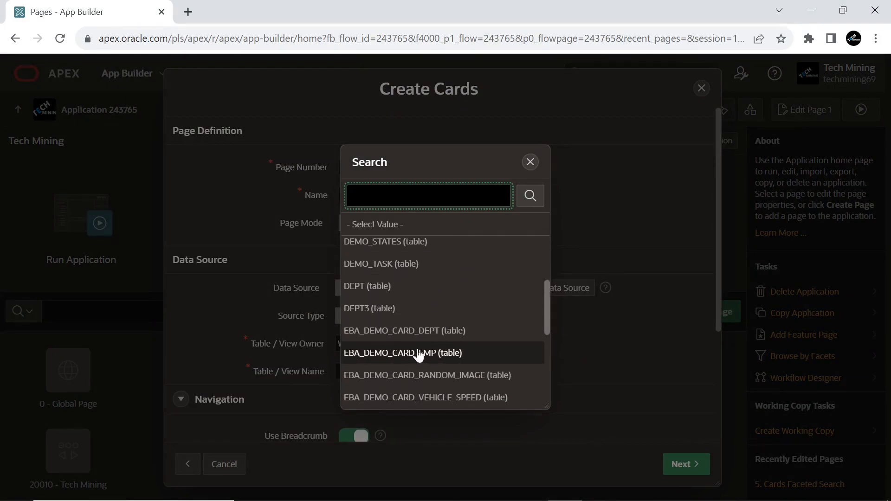
pyautogui.click(402, 353)
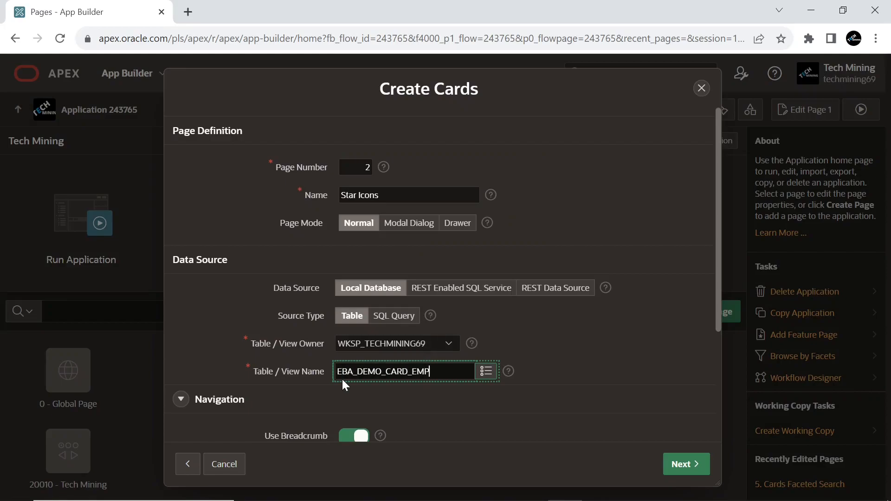
pyautogui.moveTo(415, 385)
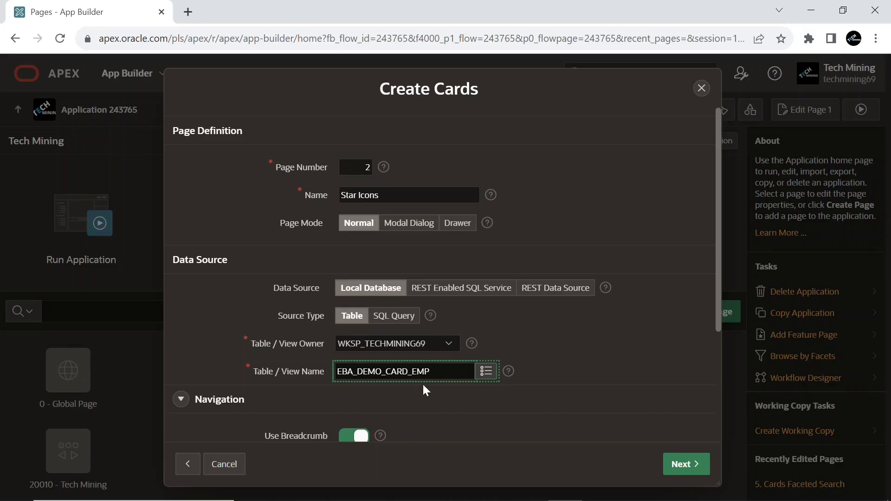
# Turn off the breadcrumb, set parent navigation entry to Home, and continue
pyautogui.scroll(-3)
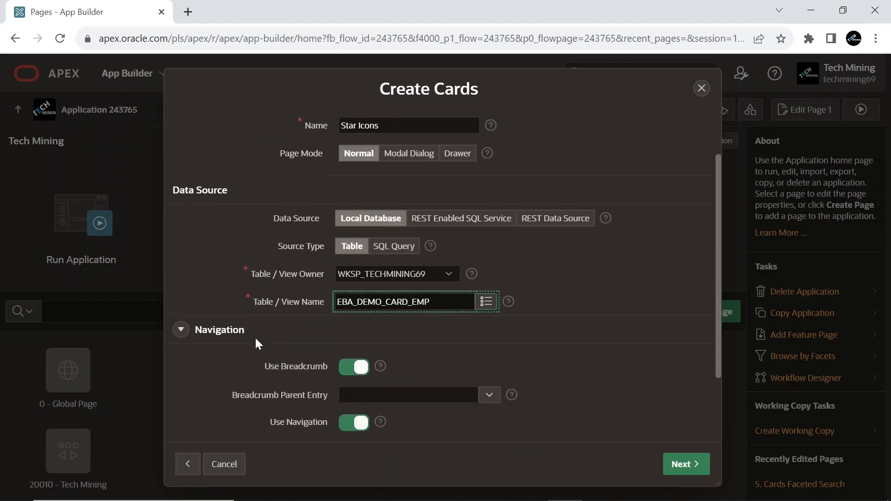
pyautogui.scroll(-3)
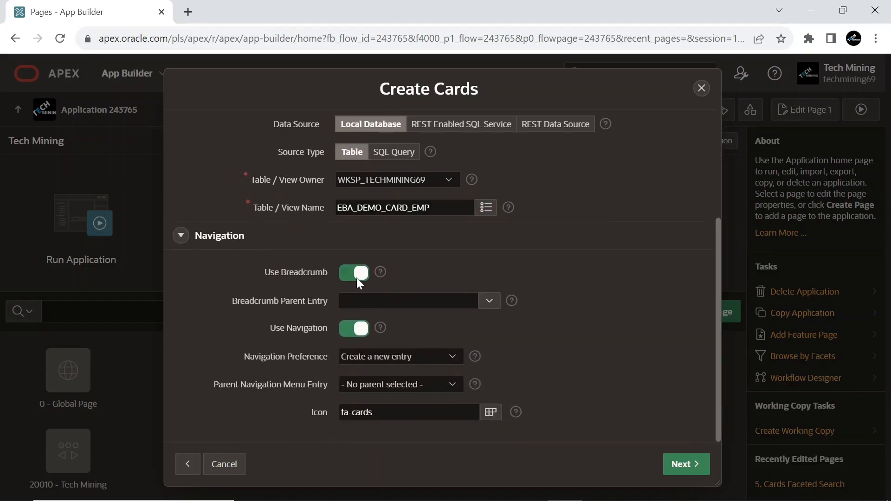
pyautogui.click(353, 272)
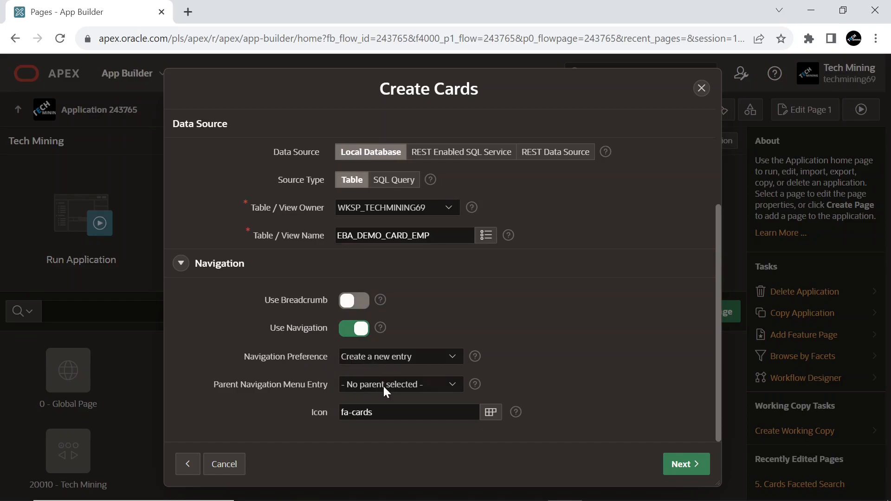
pyautogui.click(400, 385)
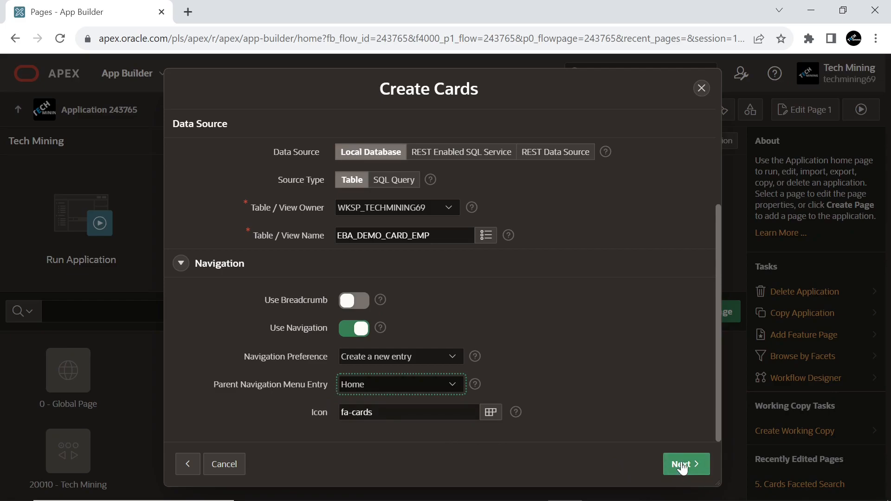
pyautogui.click(685, 464)
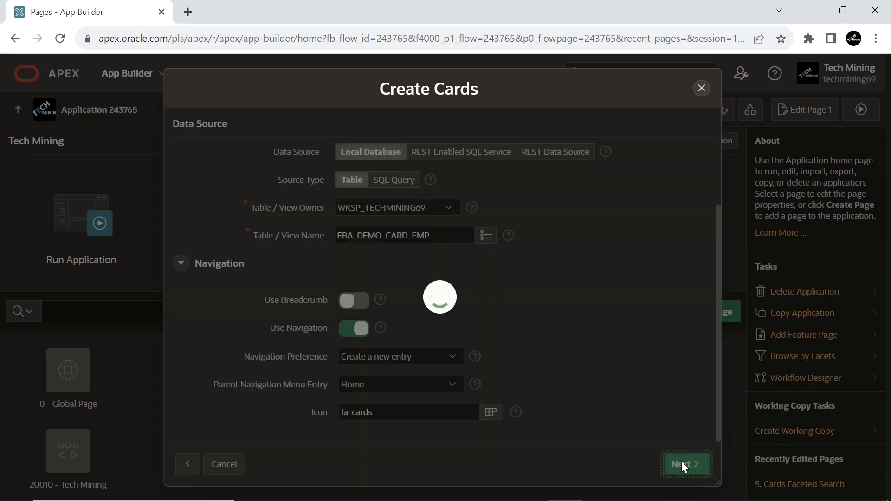
# Create the page with Grid layout, ENAME as card title and JOB as card body
pyautogui.click(685, 464)
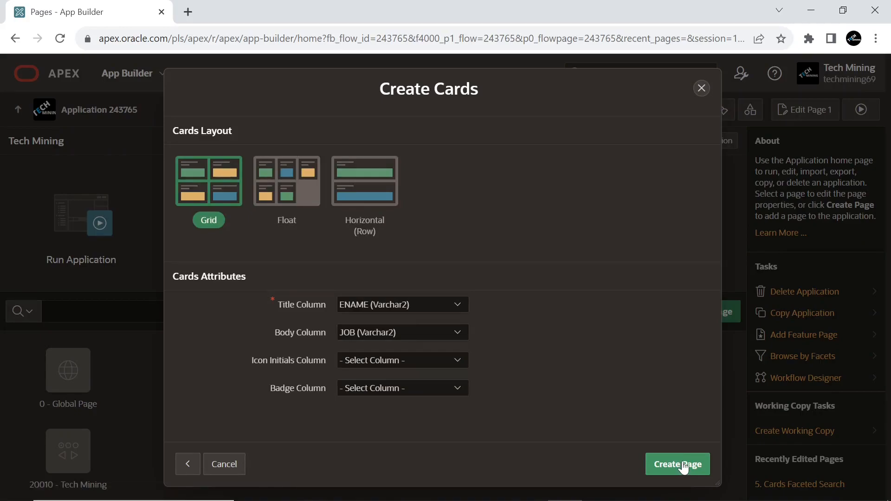
pyautogui.moveTo(311, 286)
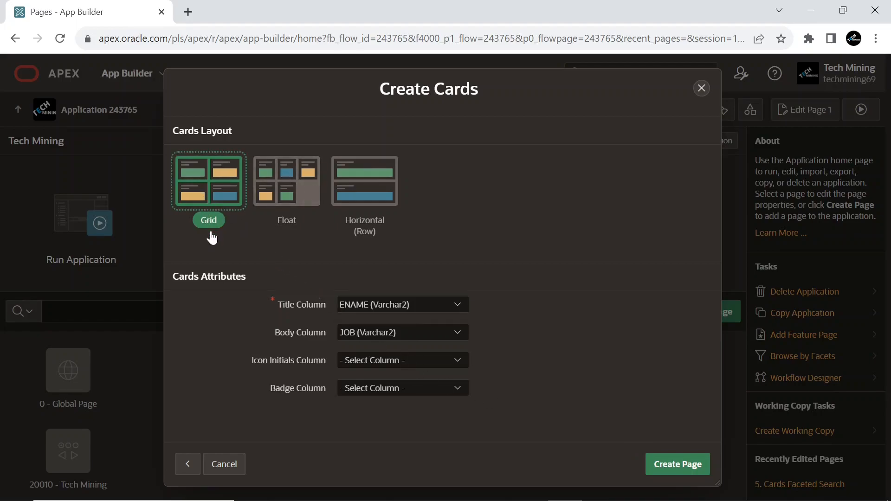
pyautogui.moveTo(300, 315)
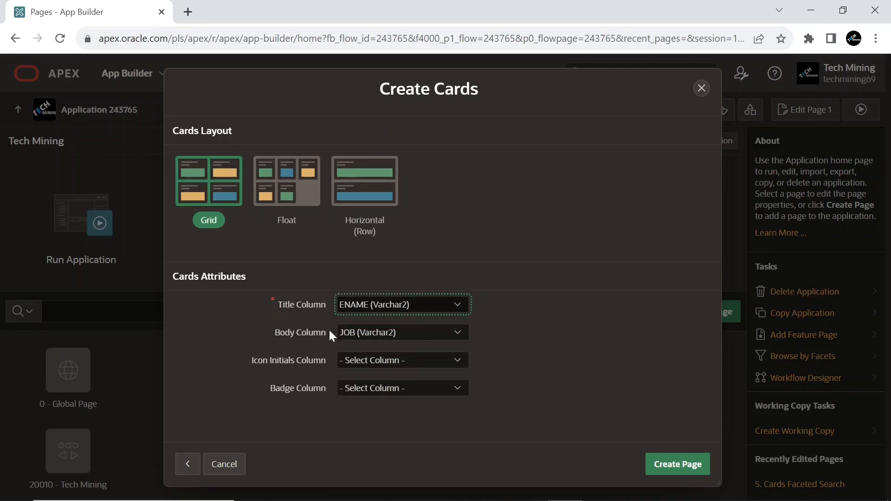
pyautogui.click(402, 332)
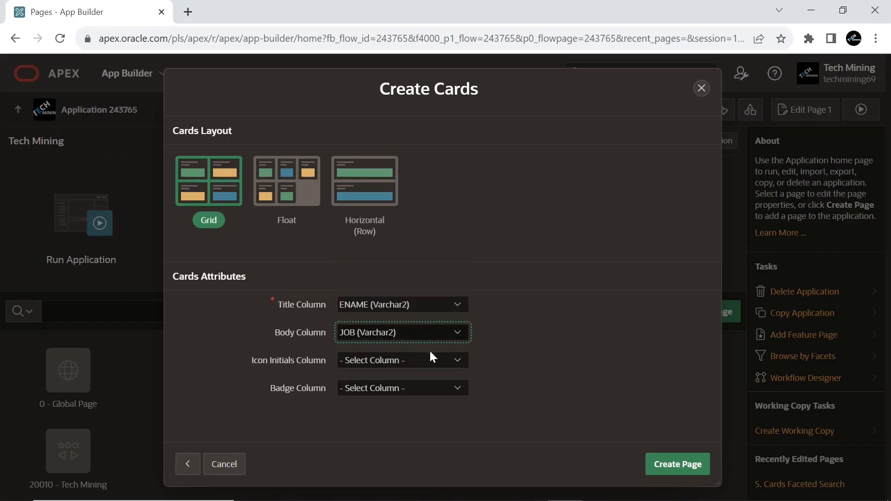
pyautogui.click(676, 465)
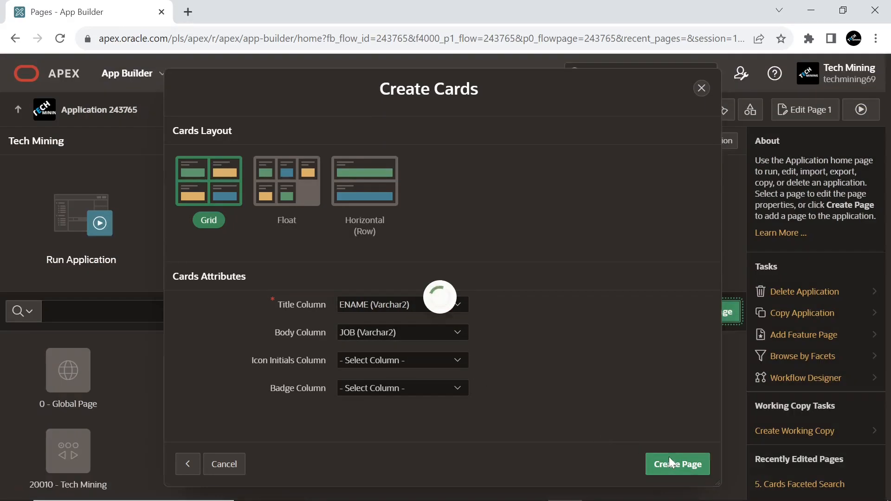
pyautogui.click(677, 465)
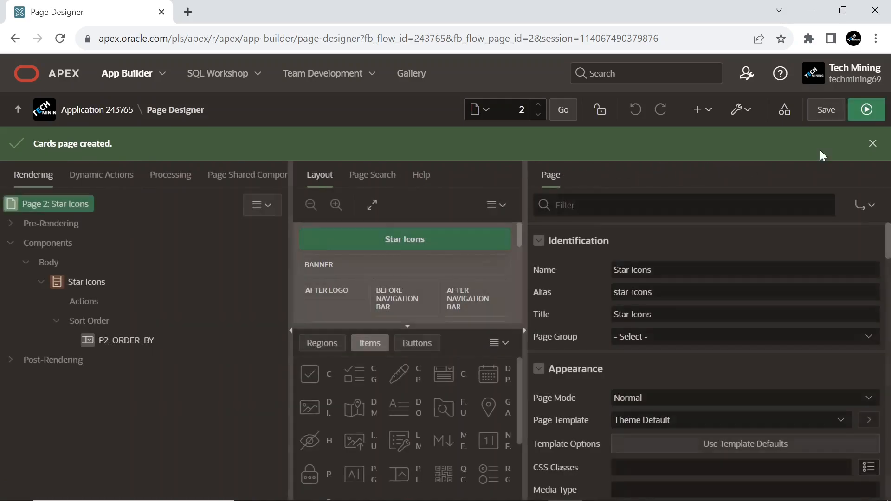
# Dismiss the page-created banner and open the page's inline CSS editor
pyautogui.click(873, 143)
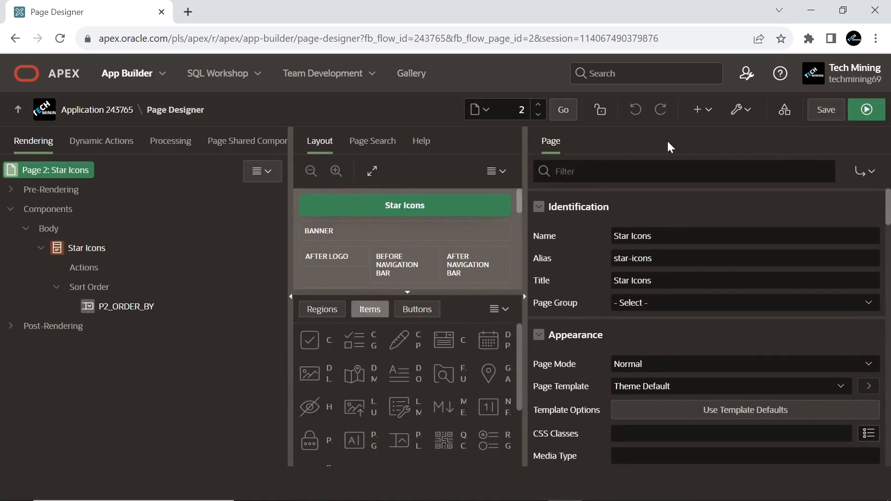
pyautogui.moveTo(462, 163)
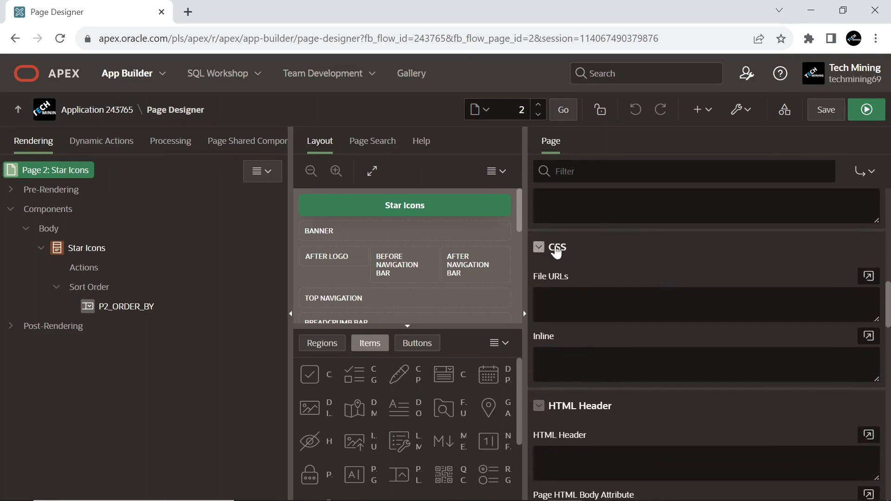
pyautogui.moveTo(694, 340)
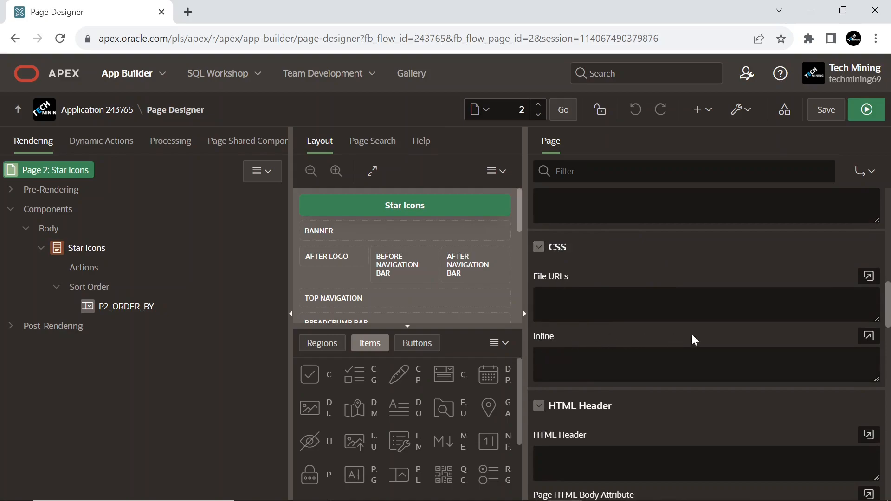
pyautogui.click(868, 335)
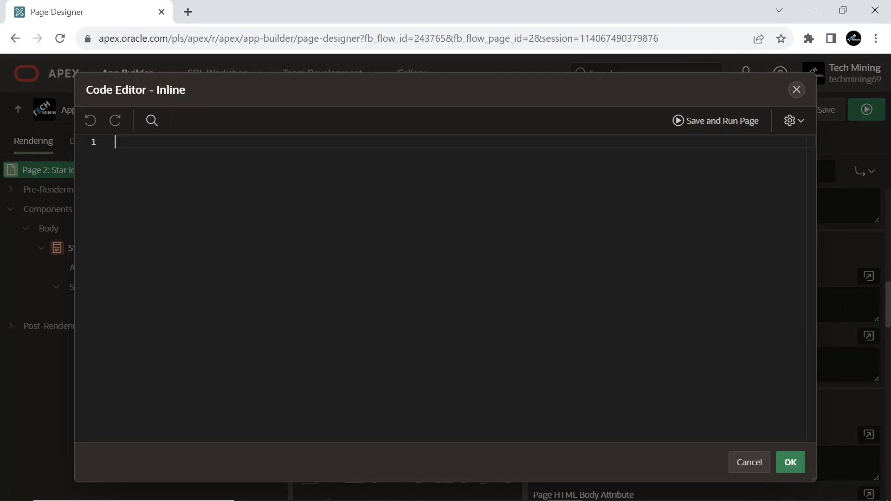
# Add a .star-shape rule with polygon clip-path to the inline CSS and save it
pyautogui.write('.star-shape {')
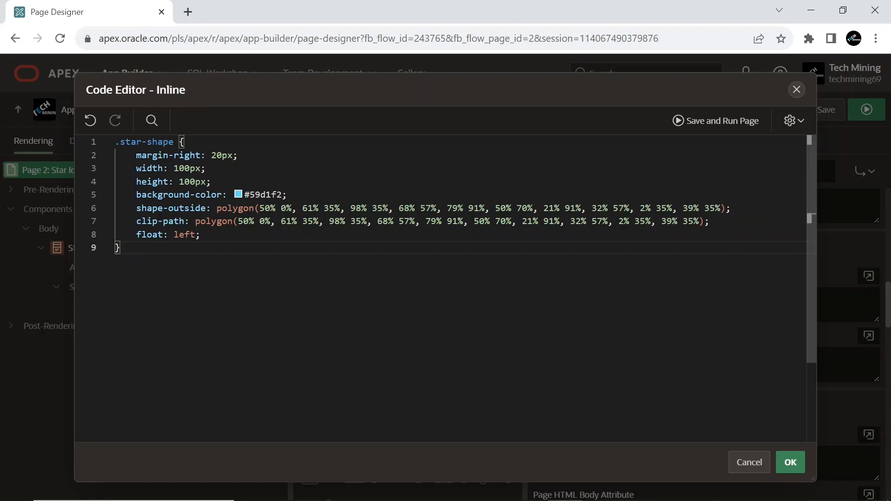
pyautogui.click(120, 248)
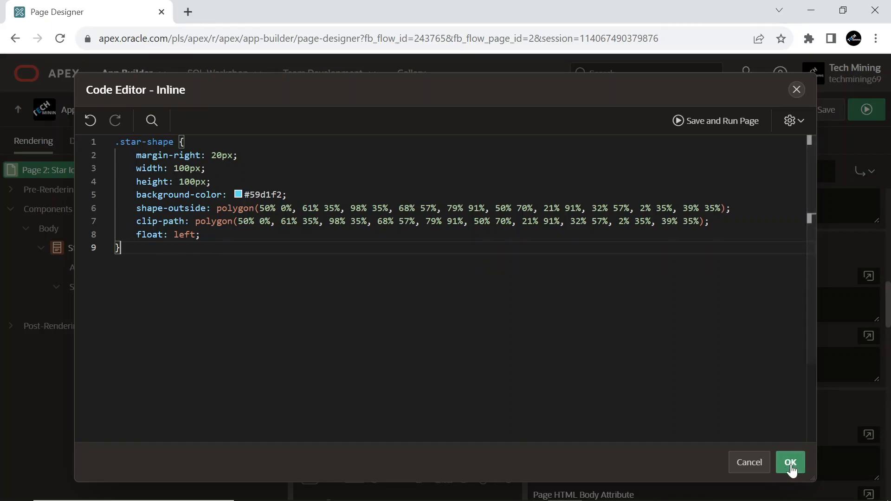
pyautogui.click(789, 463)
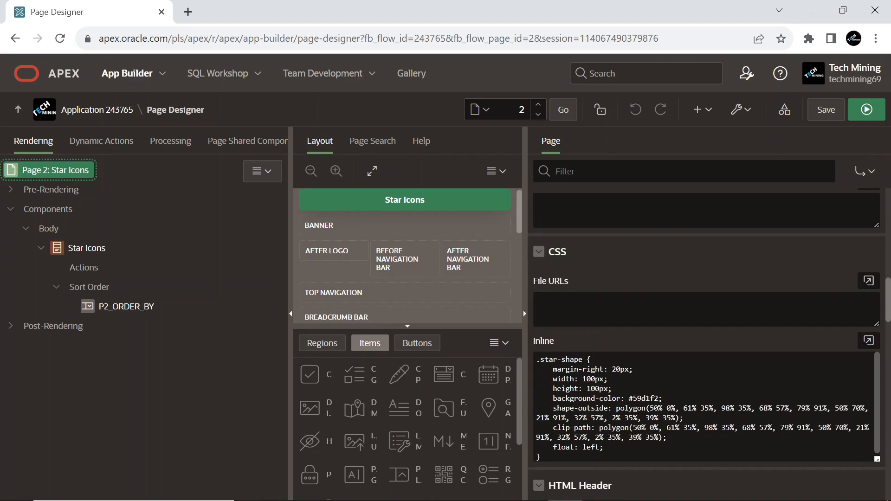
pyautogui.moveTo(239, 307)
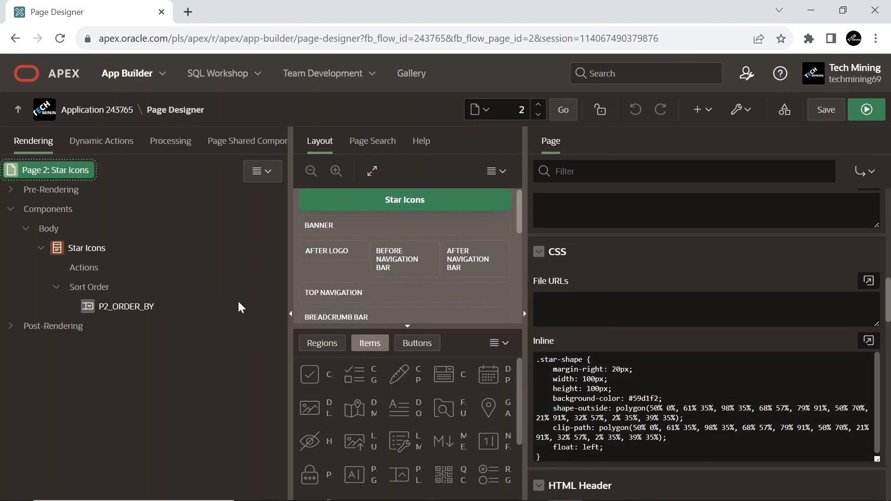
# Select the Star Icons region and leave its source type on SQL Query
pyautogui.click(87, 248)
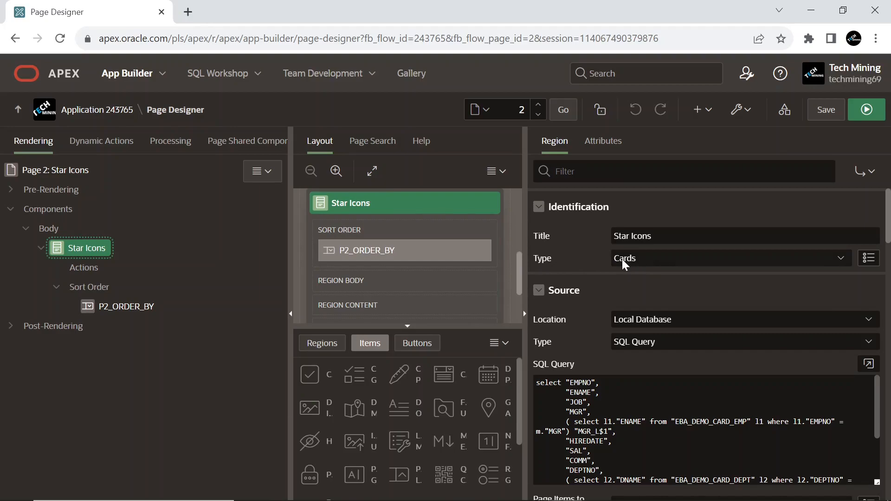
pyautogui.moveTo(621, 276)
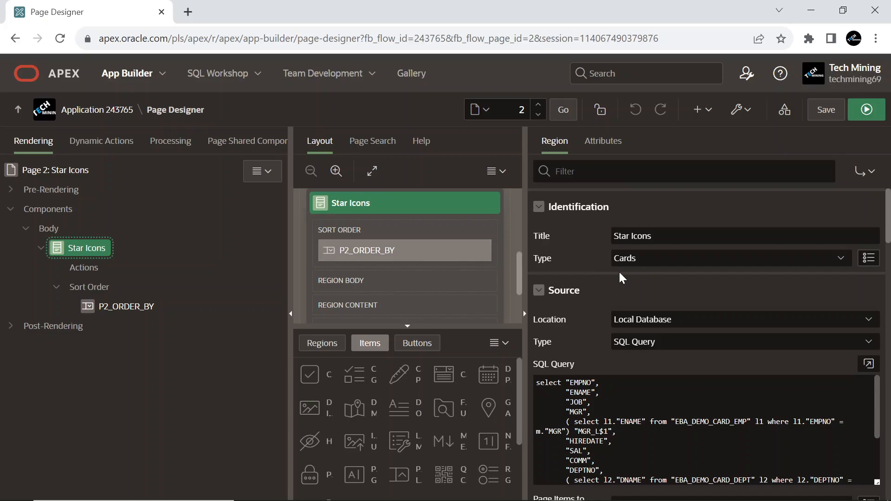
pyautogui.moveTo(581, 310)
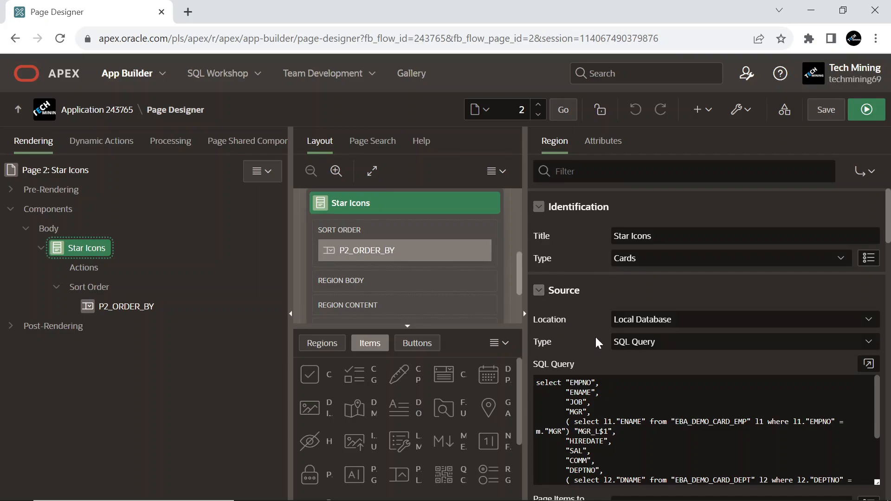
pyautogui.click(739, 342)
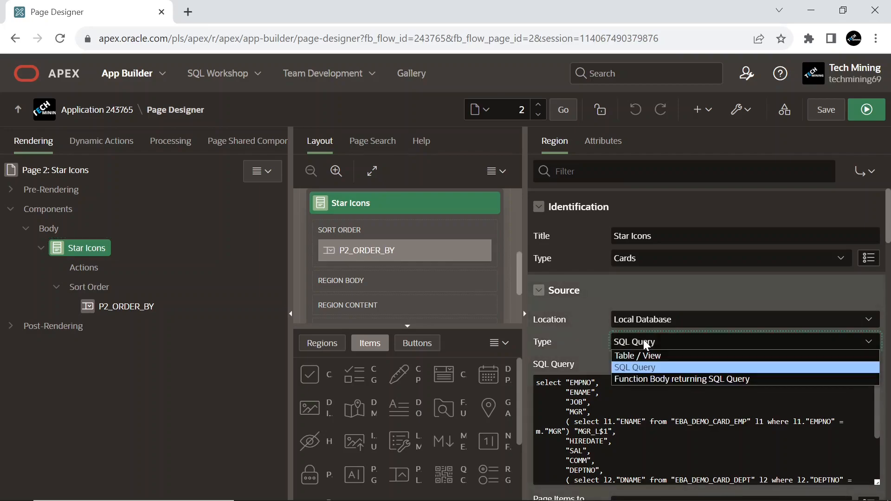
pyautogui.moveTo(637, 356)
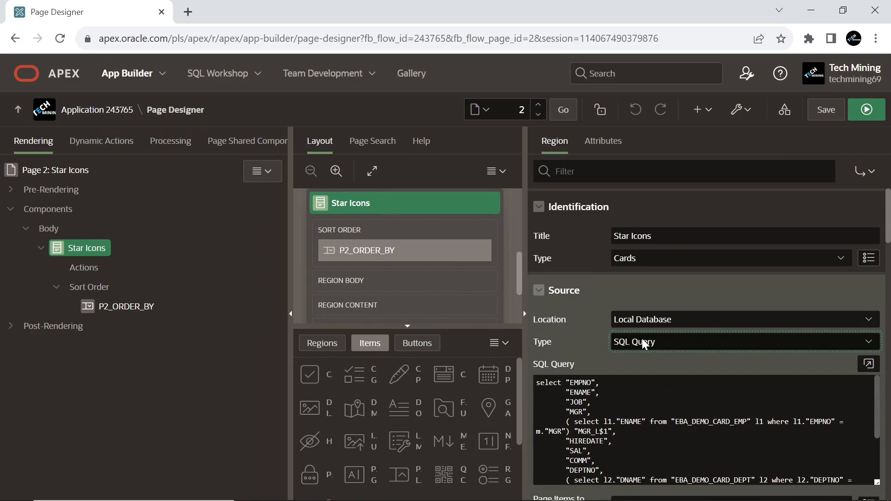
pyautogui.moveTo(625, 346)
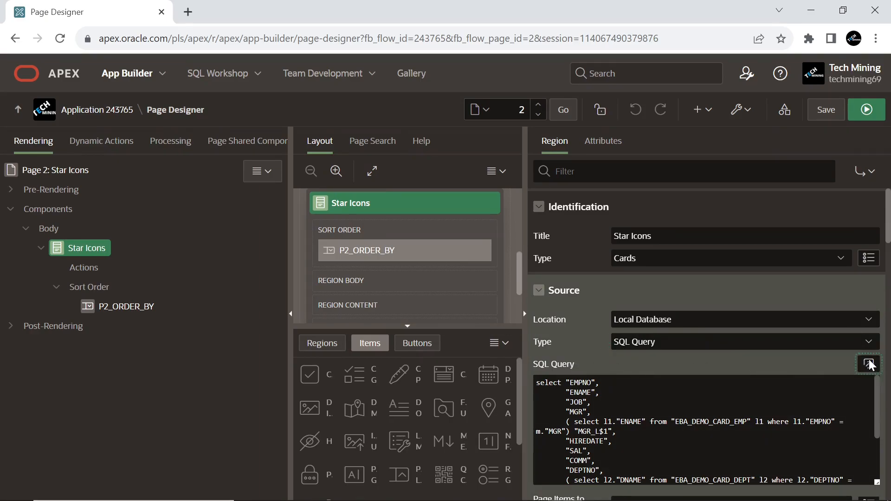
pyautogui.click(869, 364)
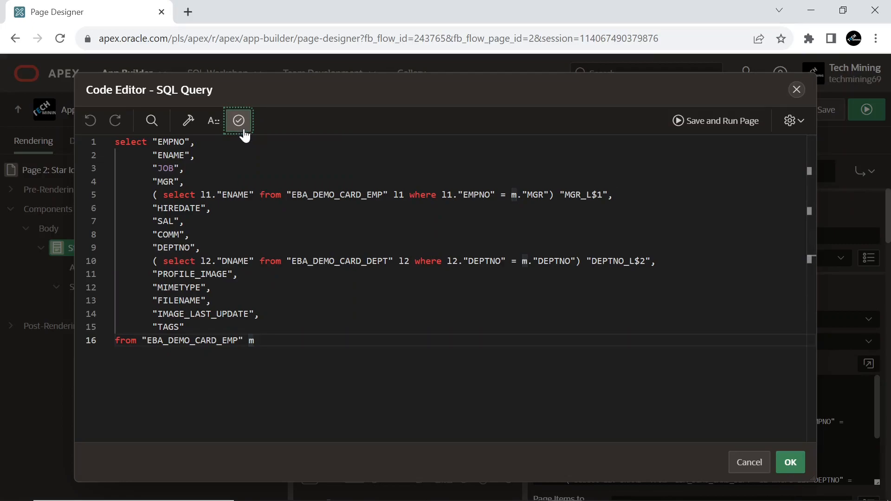
pyautogui.click(238, 121)
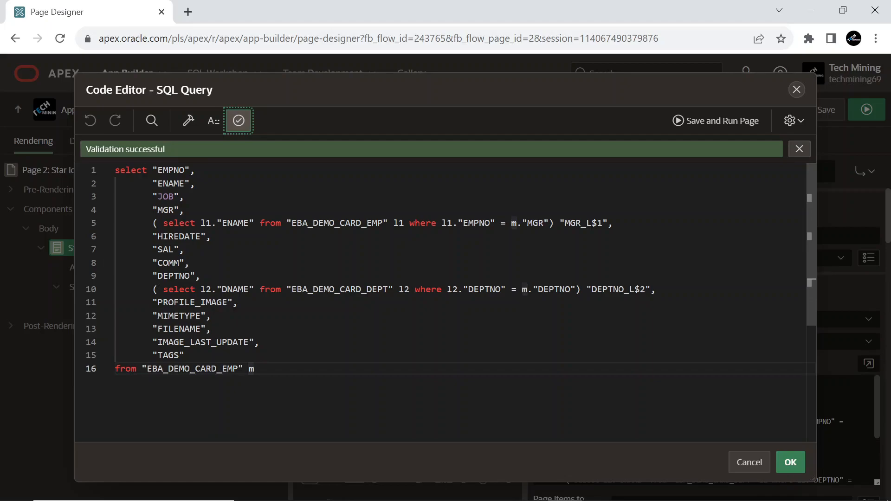
pyautogui.click(789, 462)
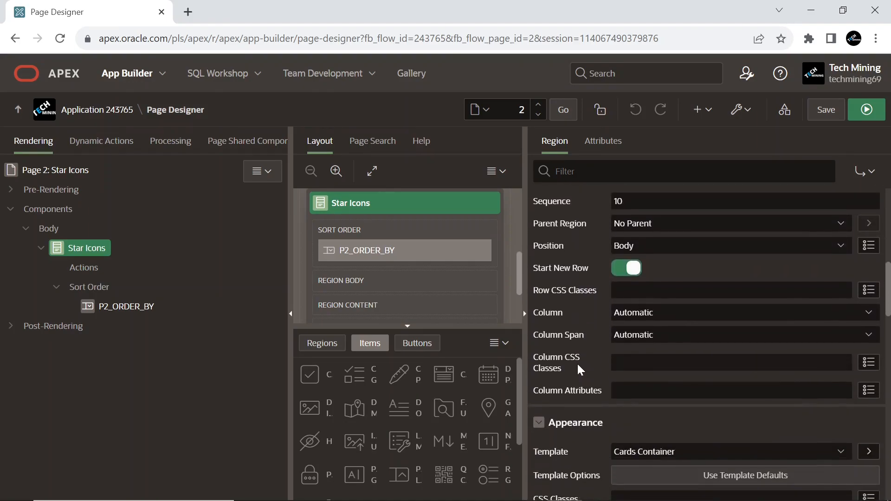
# Show the Star Icons region's card attributes with grid layout and ENAME title
pyautogui.scroll(-3)
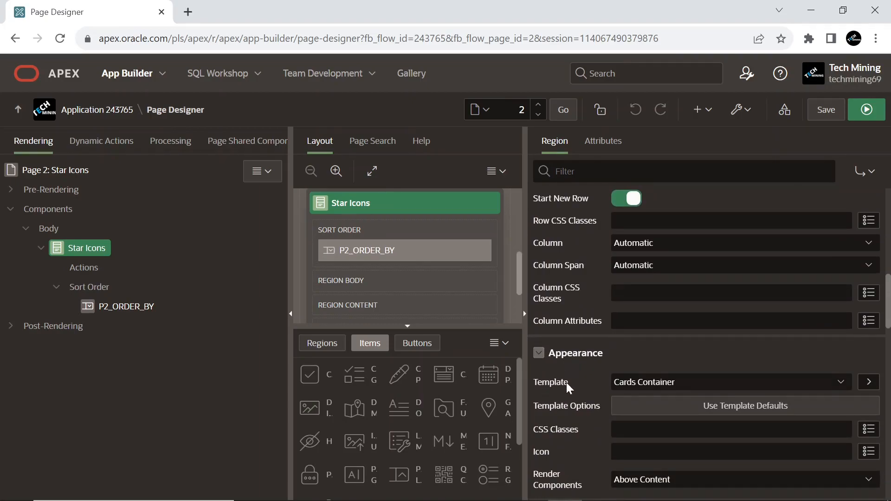
pyautogui.moveTo(664, 389)
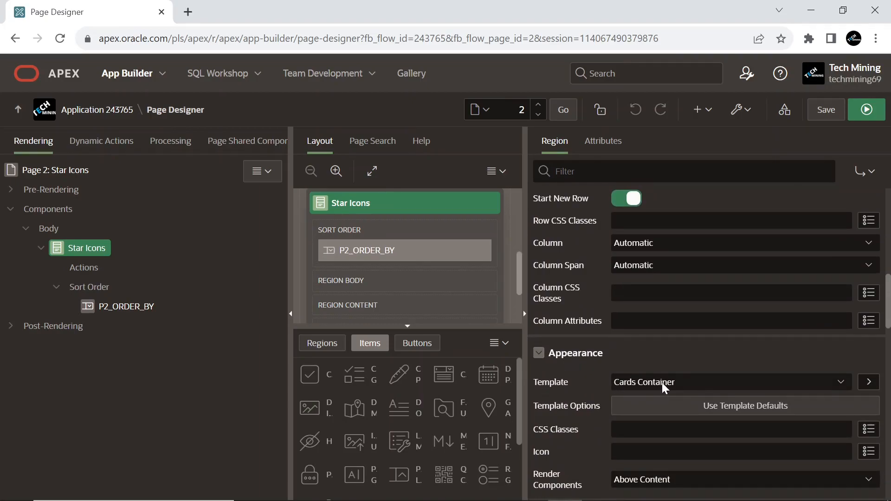
pyautogui.moveTo(654, 392)
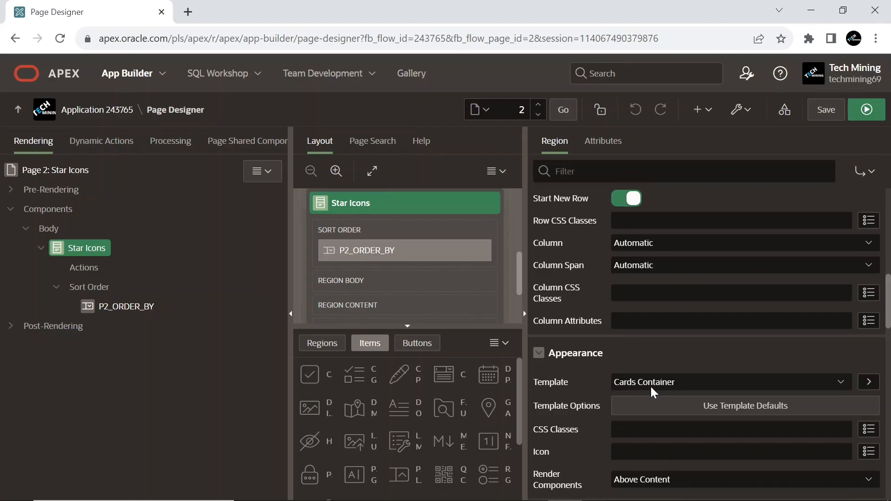
pyautogui.moveTo(635, 393)
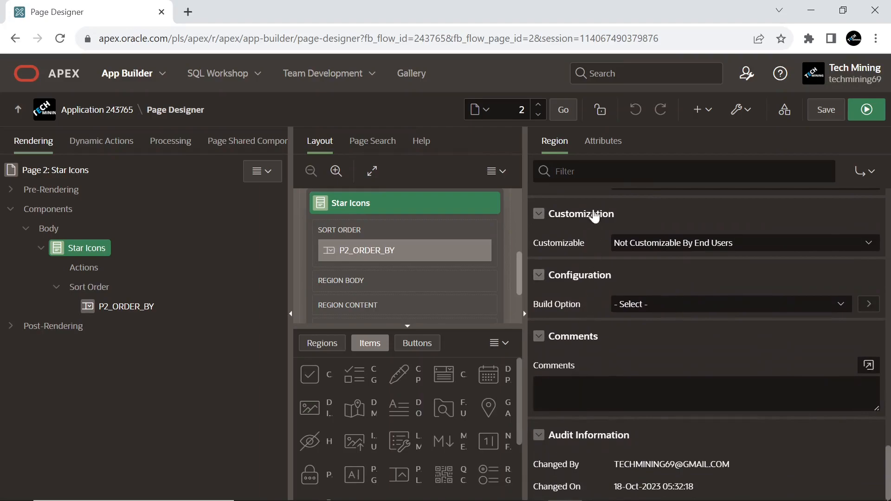
pyautogui.click(603, 141)
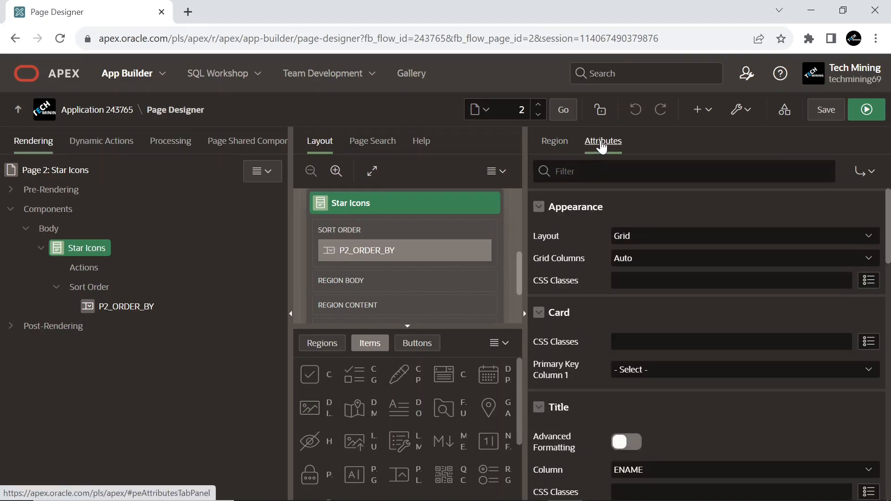
pyautogui.moveTo(557, 254)
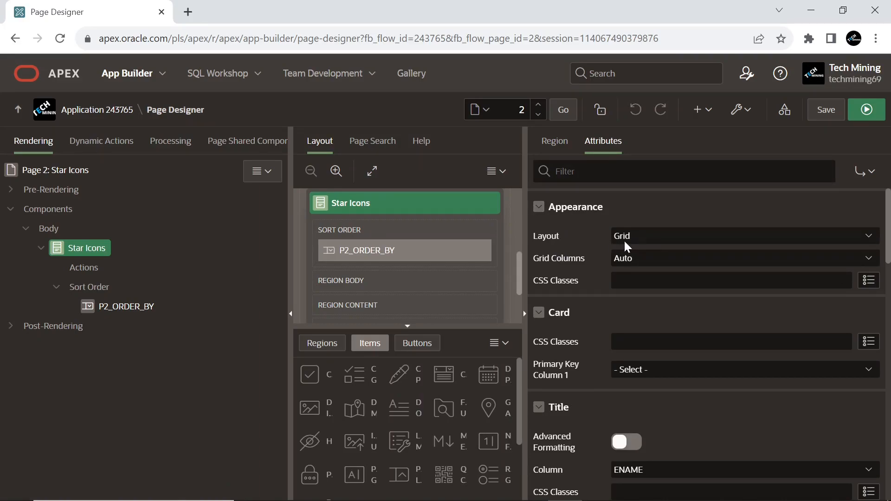
pyautogui.moveTo(559, 351)
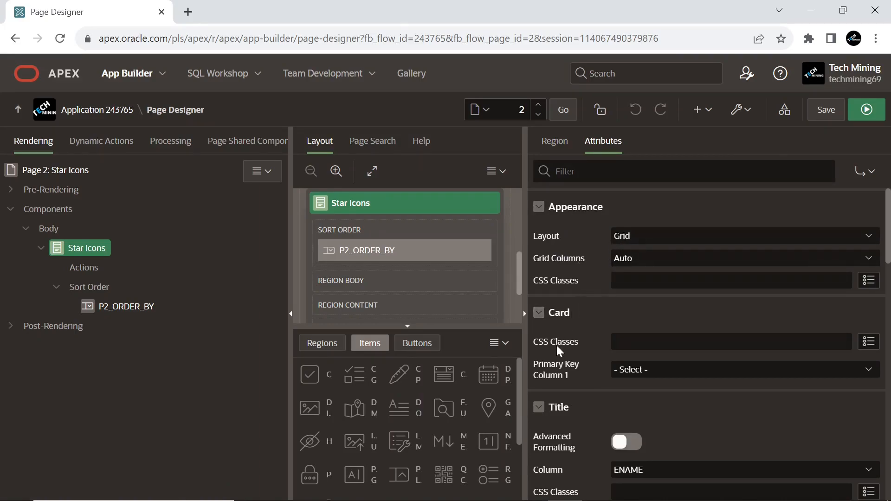
# Set the cards' Icon Source to Initials under Icon and Badge
pyautogui.scroll(-3)
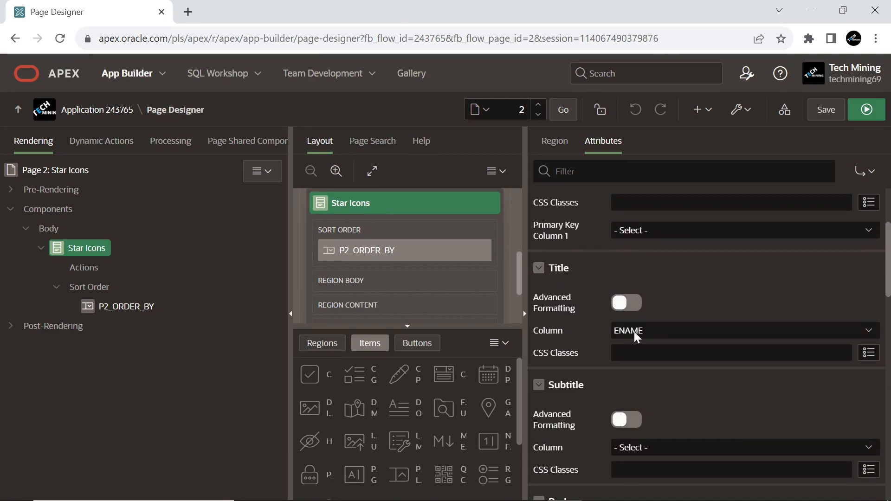
pyautogui.scroll(-3)
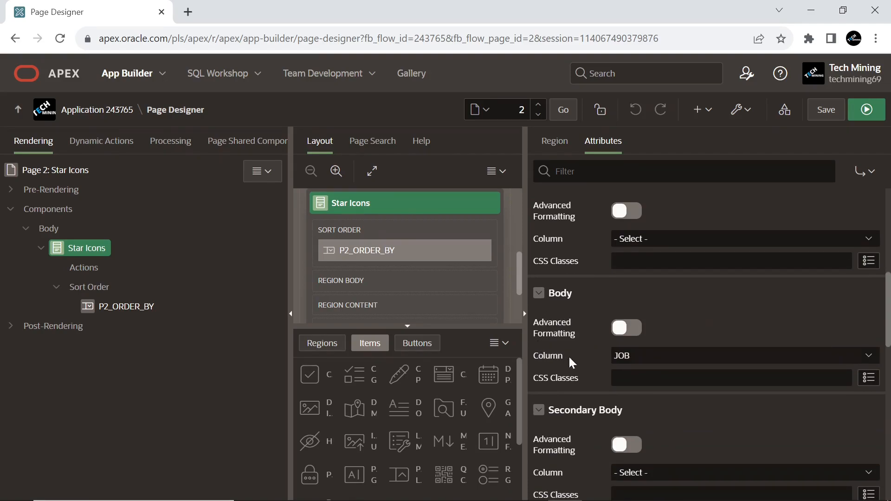
pyautogui.moveTo(591, 337)
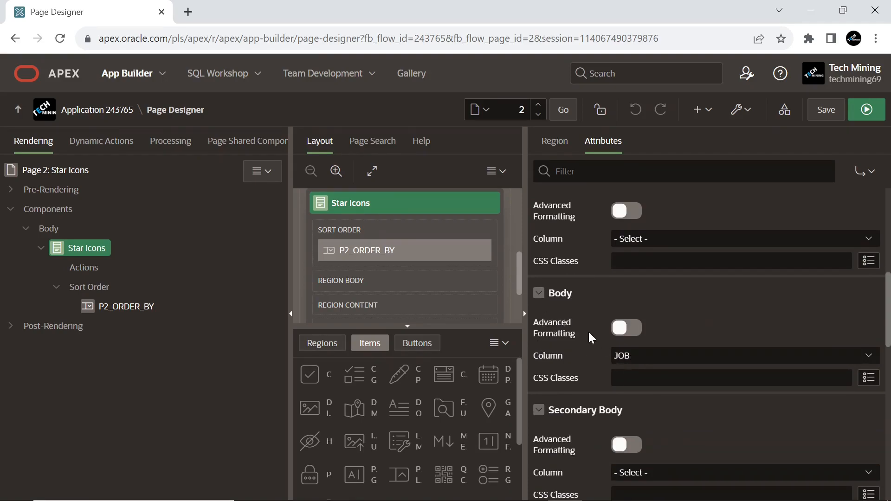
pyautogui.scroll(-3)
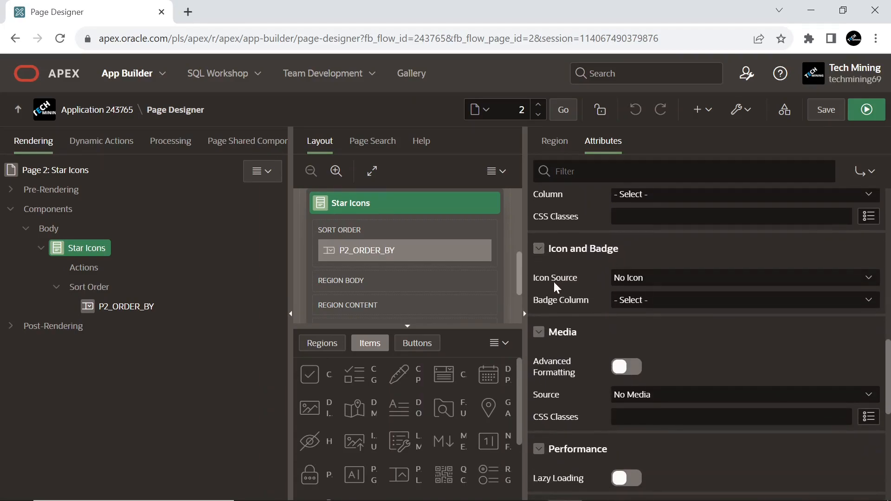
pyautogui.click(739, 277)
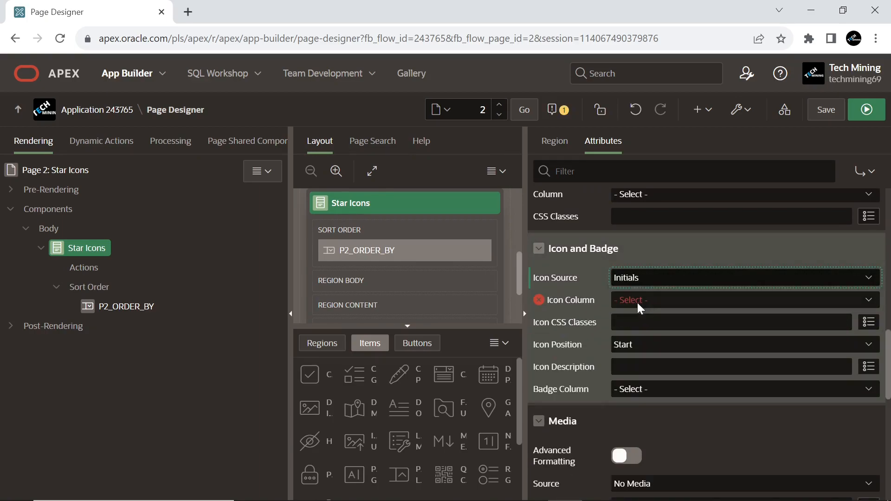
pyautogui.moveTo(630, 287)
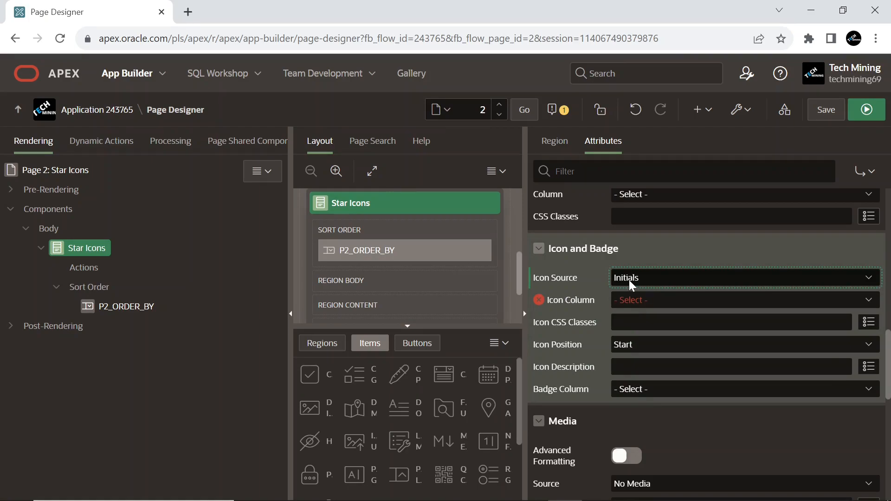
# Set Icon Column to ENAME, Icon CSS Classes to star-shape, Icon Position Start
pyautogui.click(739, 300)
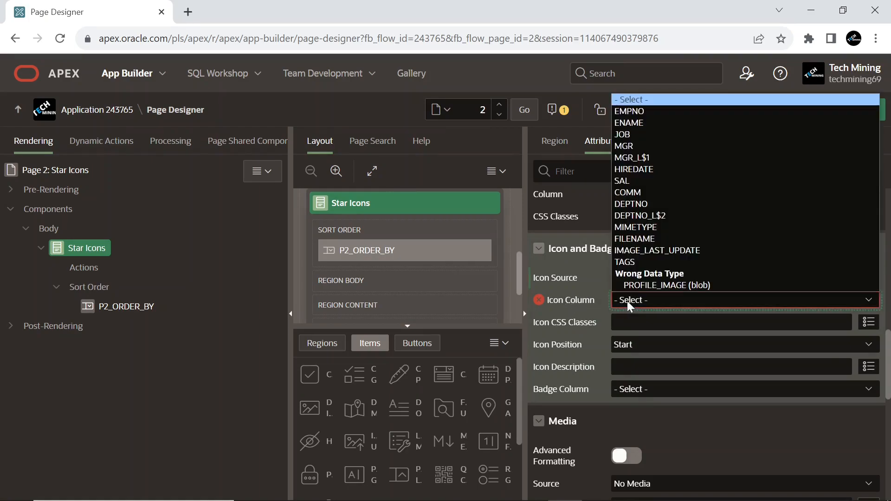
pyautogui.moveTo(644, 123)
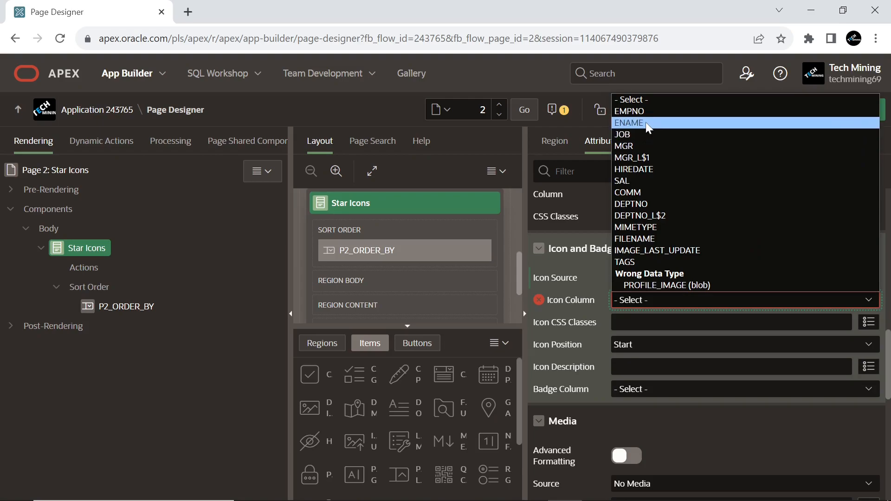
pyautogui.click(628, 122)
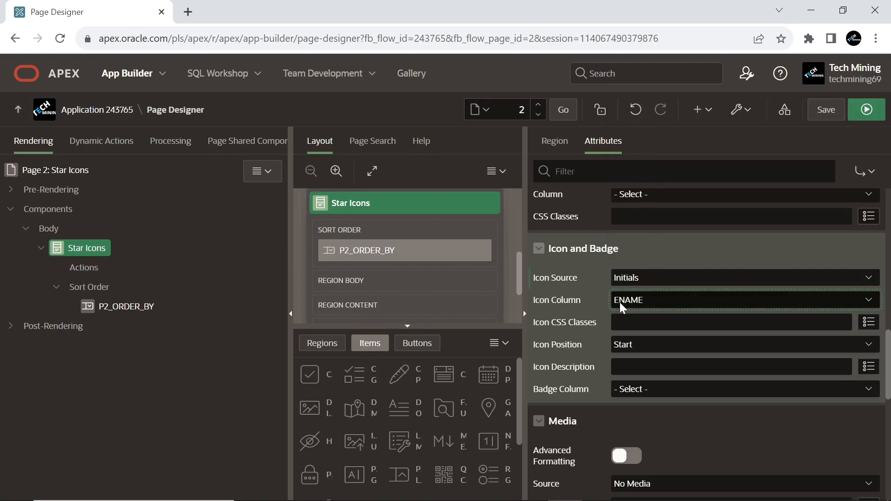
pyautogui.moveTo(632, 307)
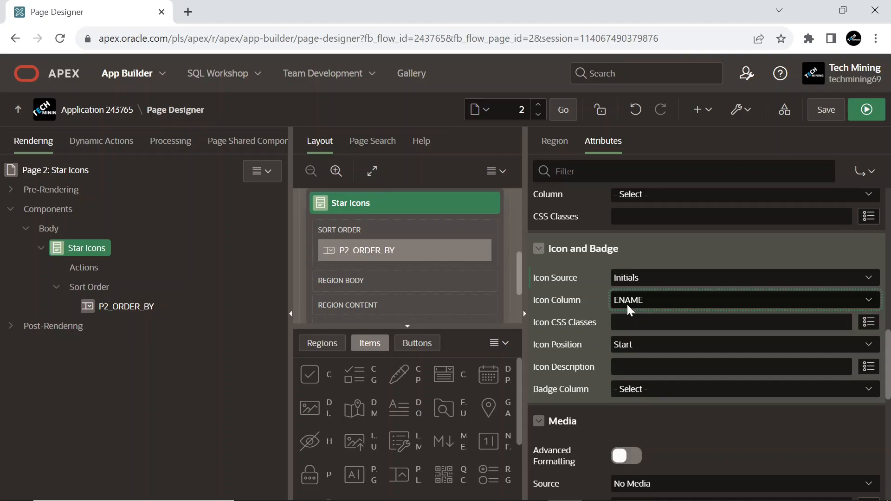
pyautogui.moveTo(632, 312)
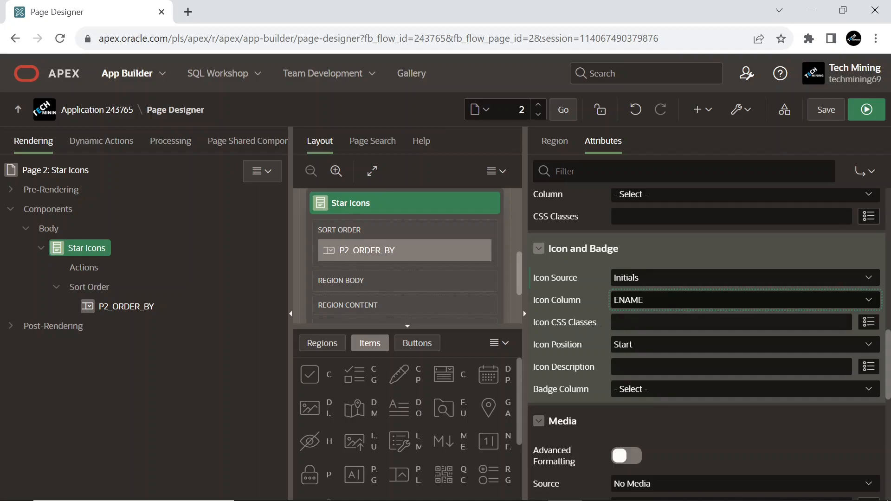
pyautogui.write('star-shape')
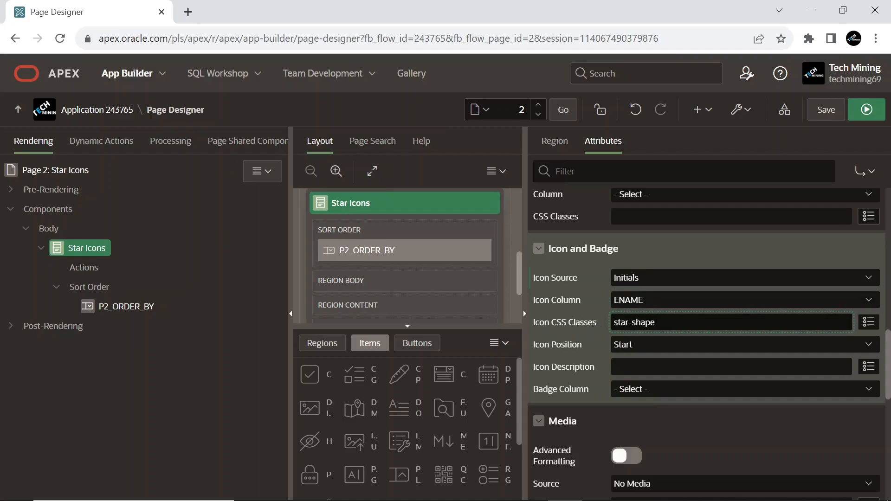
pyautogui.click(728, 322)
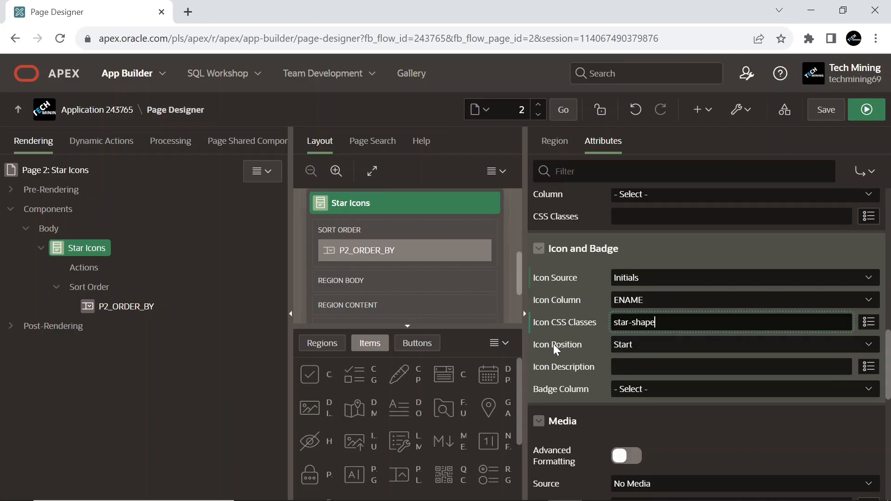
pyautogui.click(739, 344)
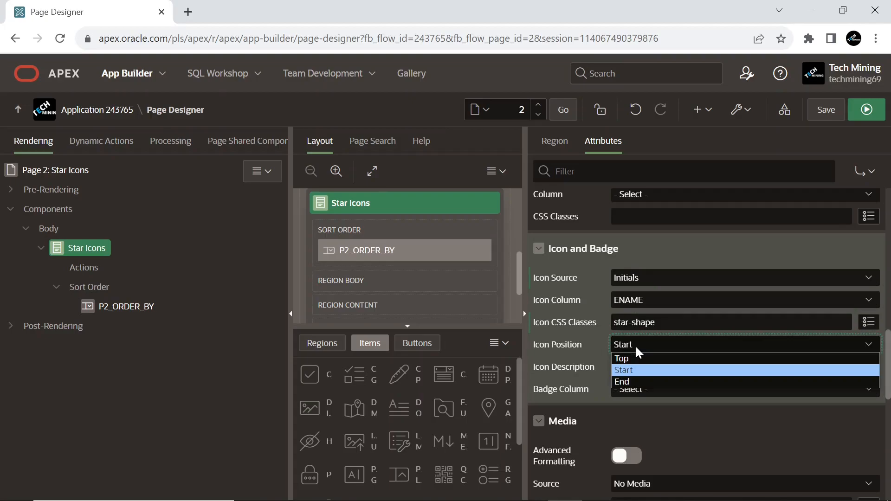
pyautogui.click(624, 371)
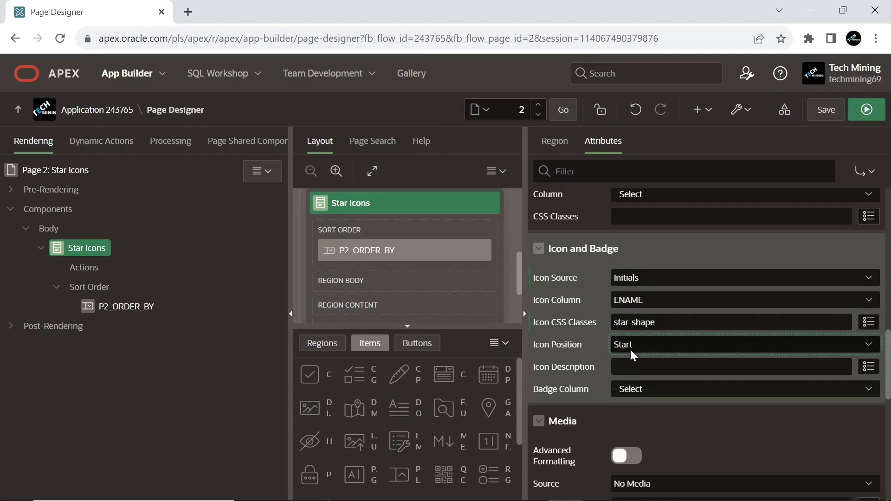
pyautogui.moveTo(612, 351)
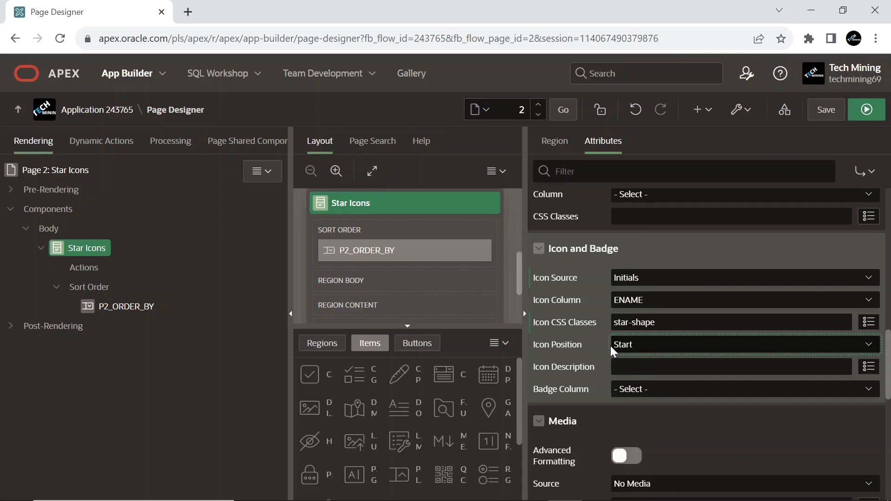
pyautogui.scroll(-3)
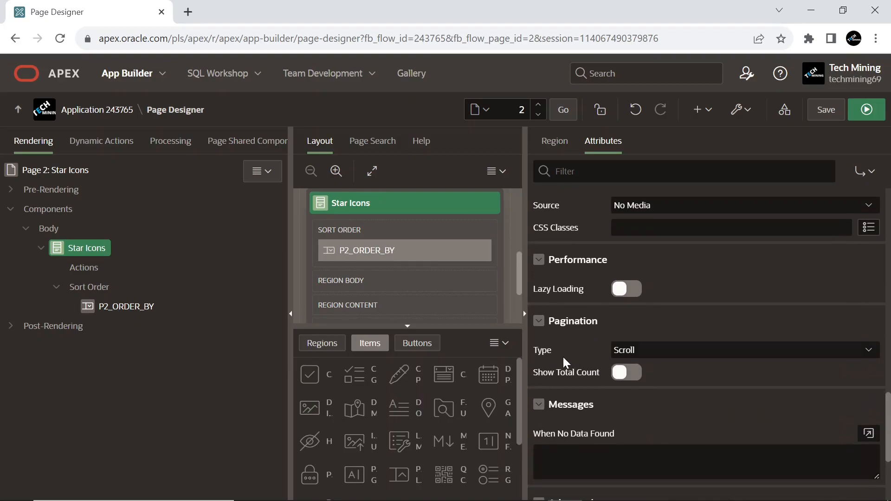
# Select the P2_ORDER_BY item under Sort Order to show its Select List properties
pyautogui.scroll(-3)
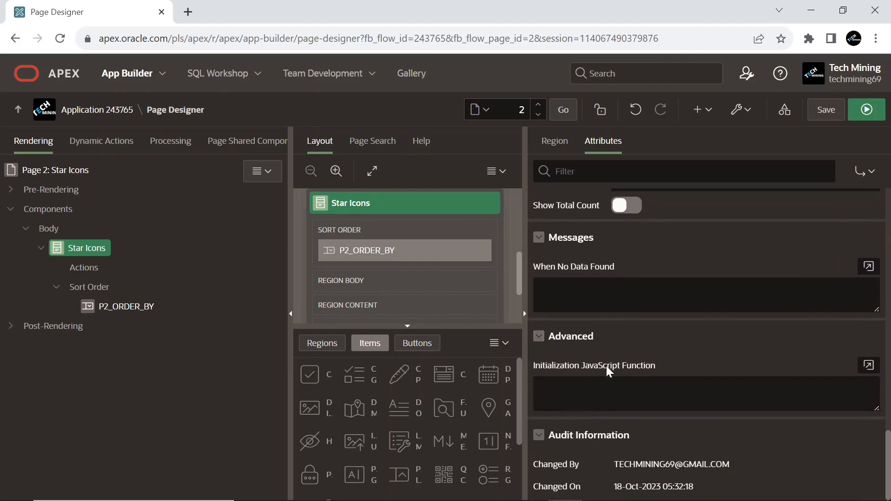
pyautogui.moveTo(374, 325)
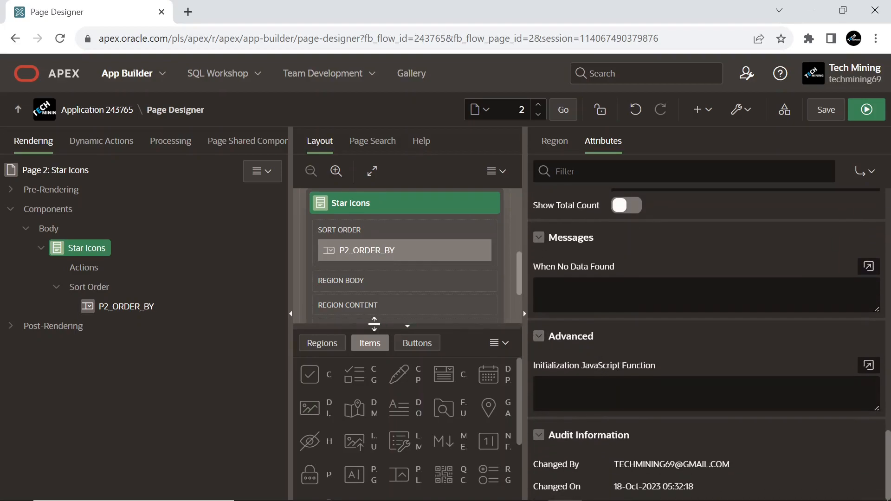
pyautogui.click(124, 306)
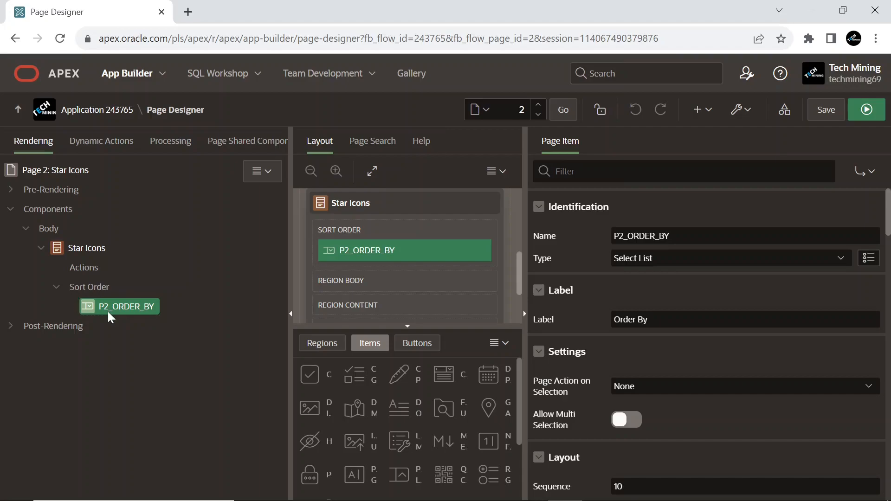
pyautogui.moveTo(169, 303)
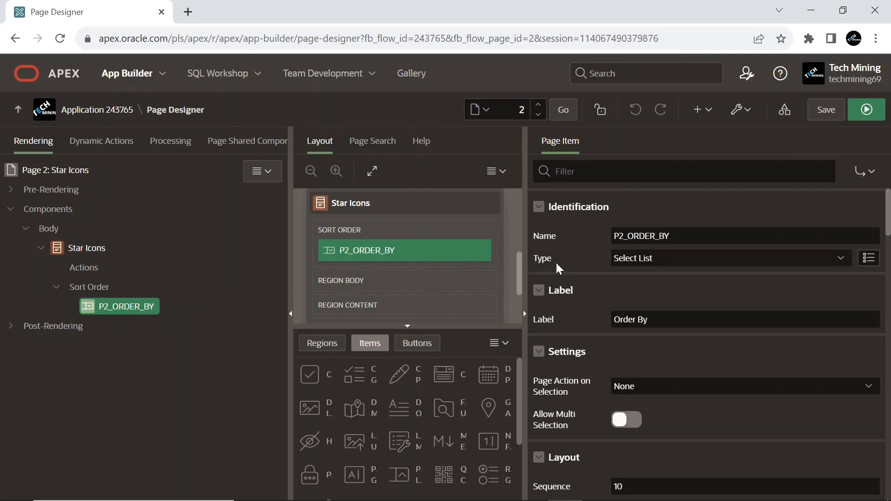
pyautogui.moveTo(647, 270)
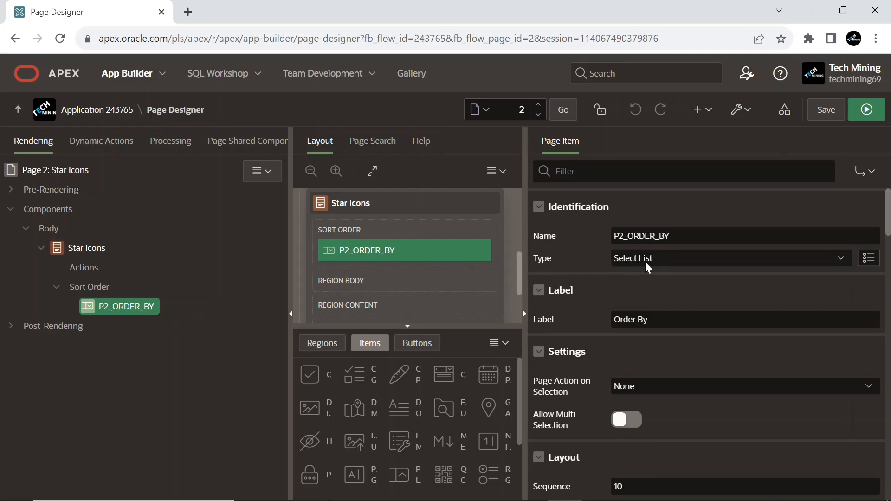
pyautogui.click(731, 258)
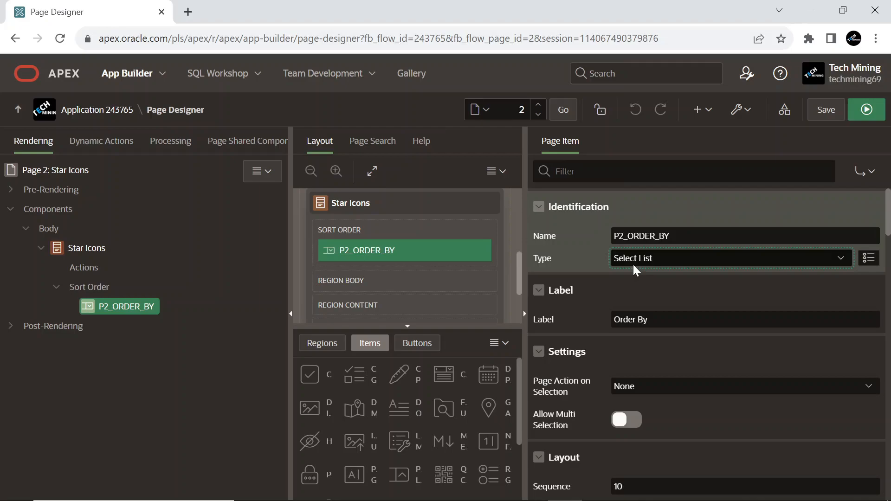
pyautogui.moveTo(627, 271)
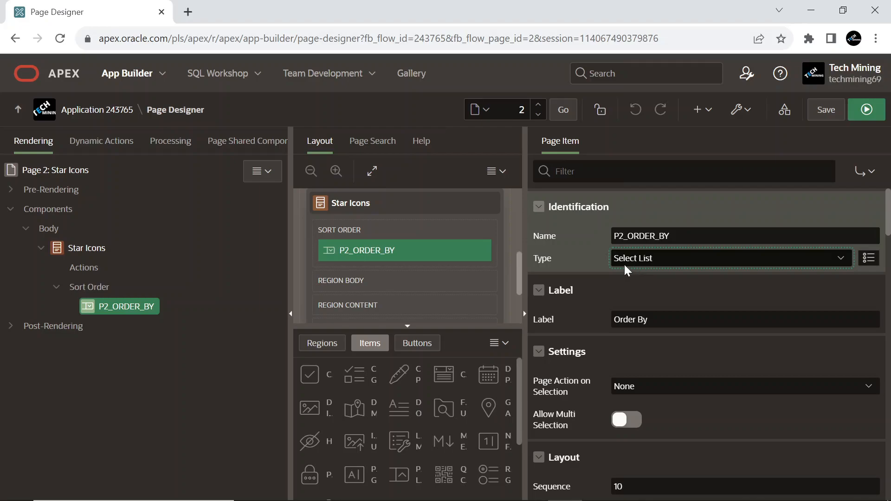
pyautogui.scroll(-3)
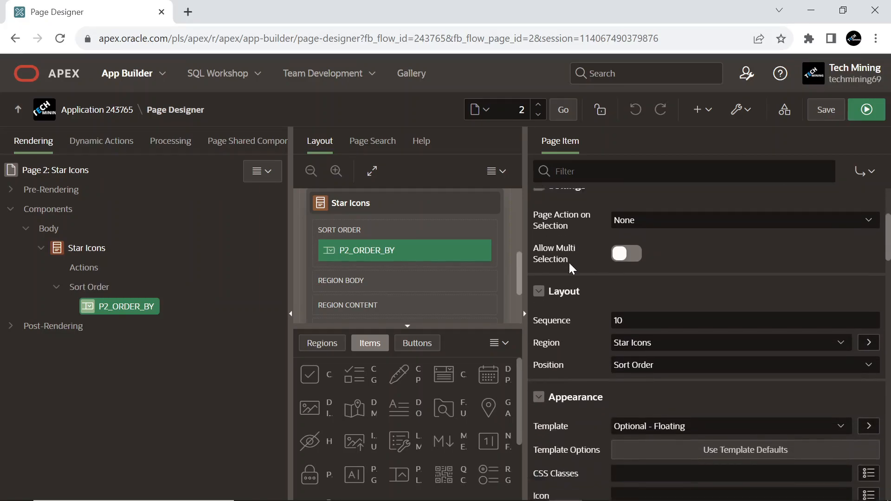
pyautogui.scroll(-3)
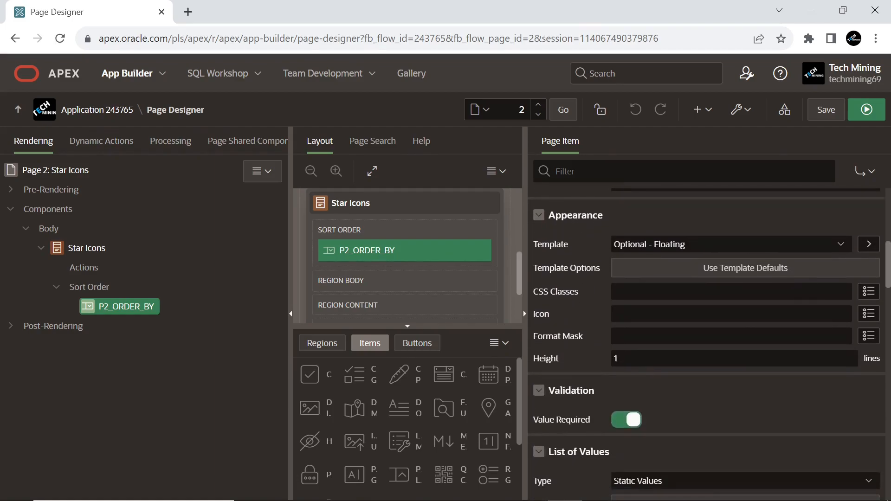
pyautogui.scroll(-3)
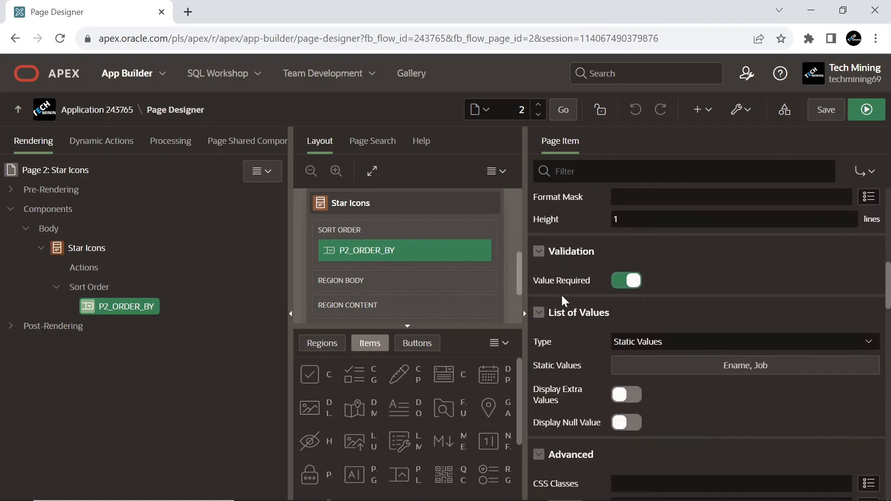
pyautogui.scroll(-3)
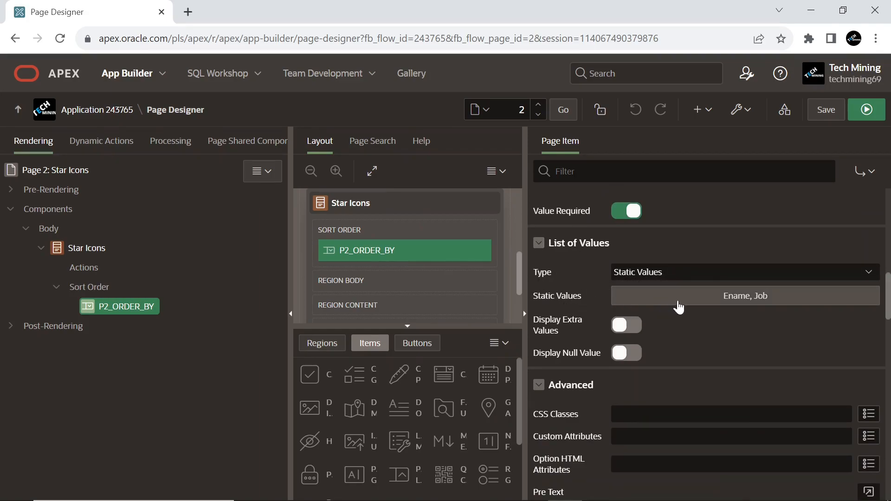
pyautogui.click(745, 295)
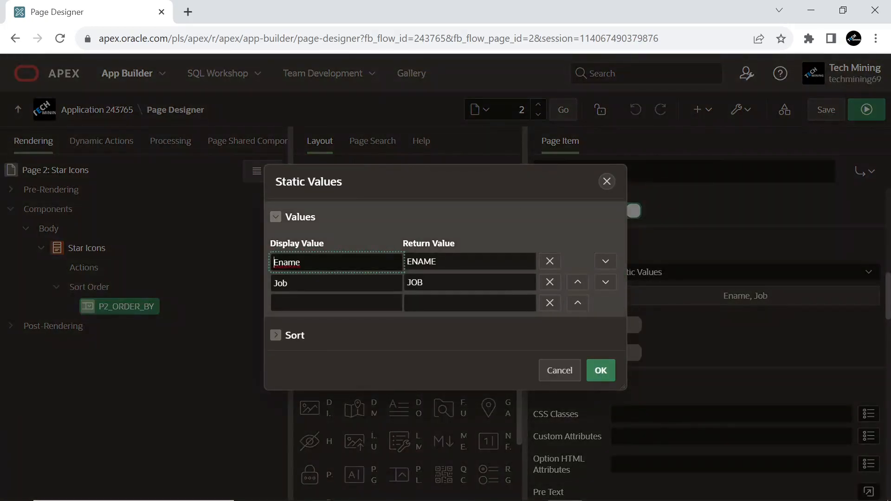
pyautogui.moveTo(418, 300)
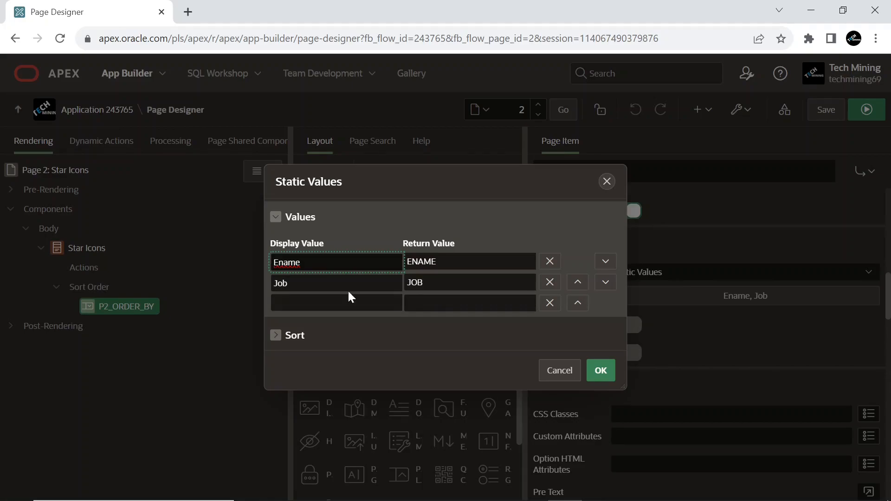
pyautogui.moveTo(561, 345)
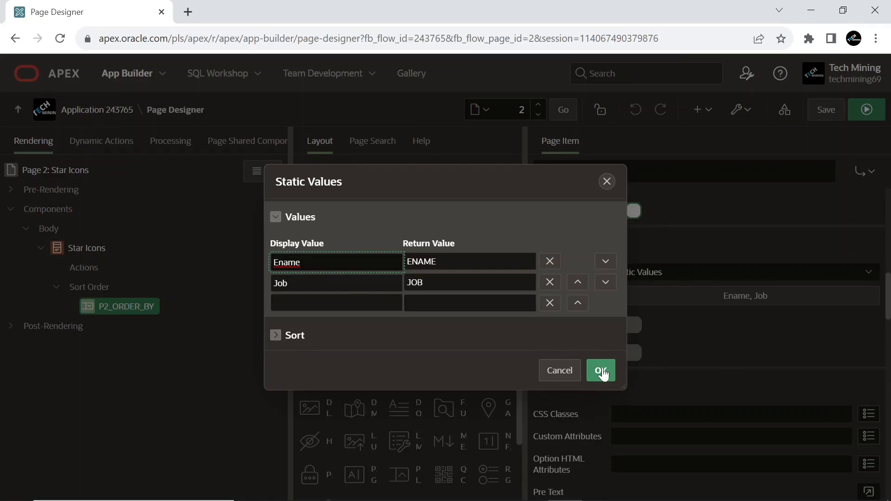
pyautogui.click(601, 370)
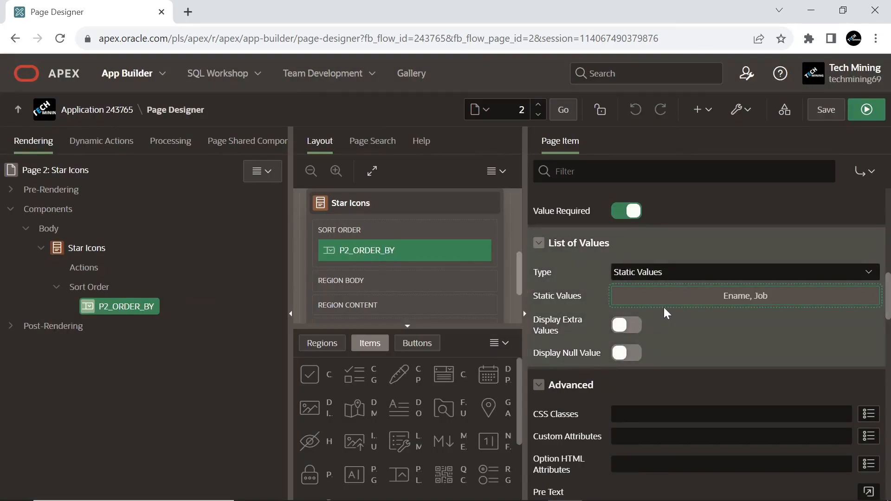
pyautogui.scroll(-3)
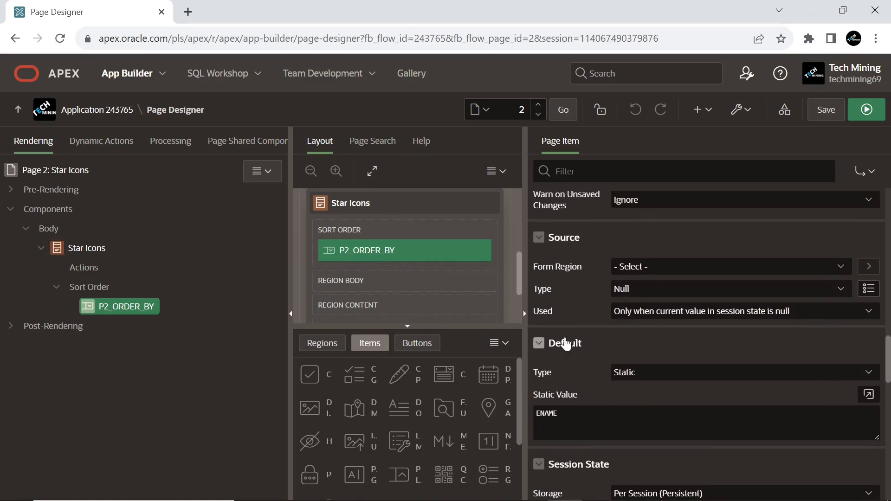
pyautogui.moveTo(629, 380)
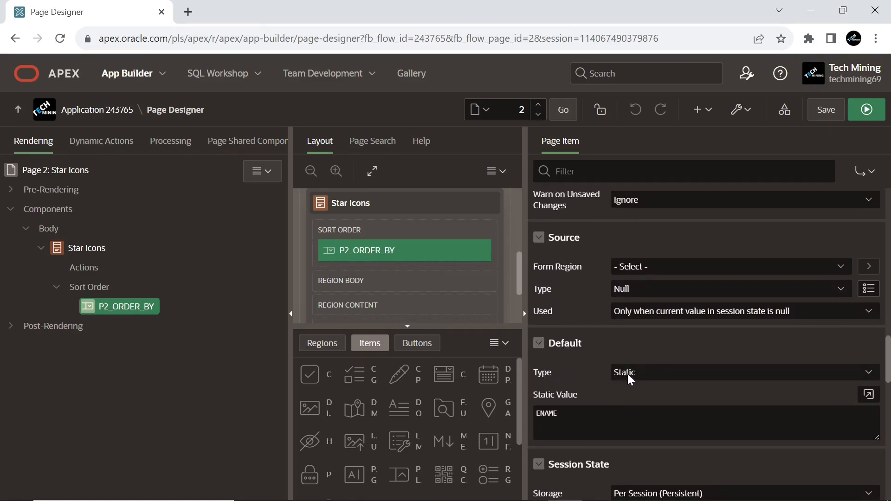
pyautogui.moveTo(636, 385)
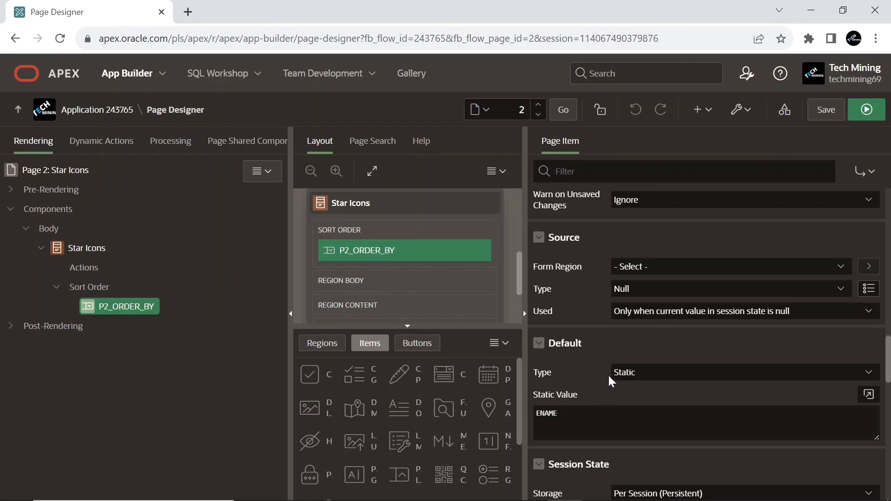
pyautogui.moveTo(554, 301)
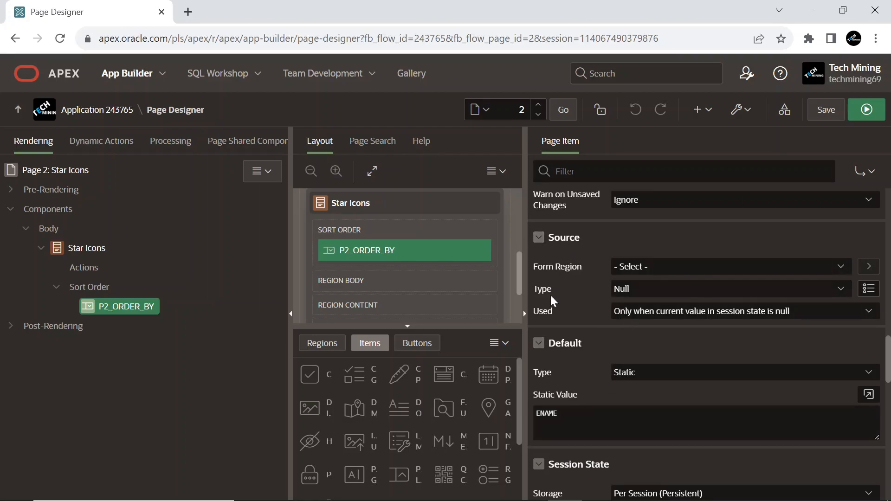
pyautogui.moveTo(624, 300)
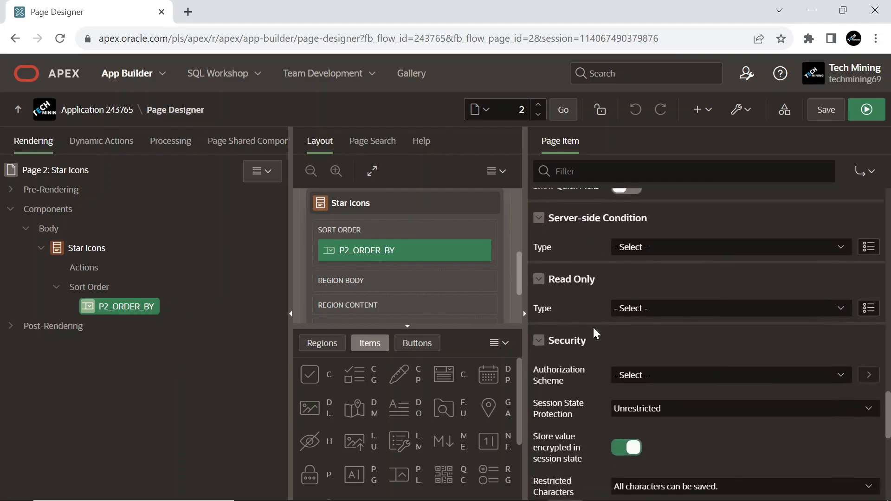
pyautogui.scroll(-3)
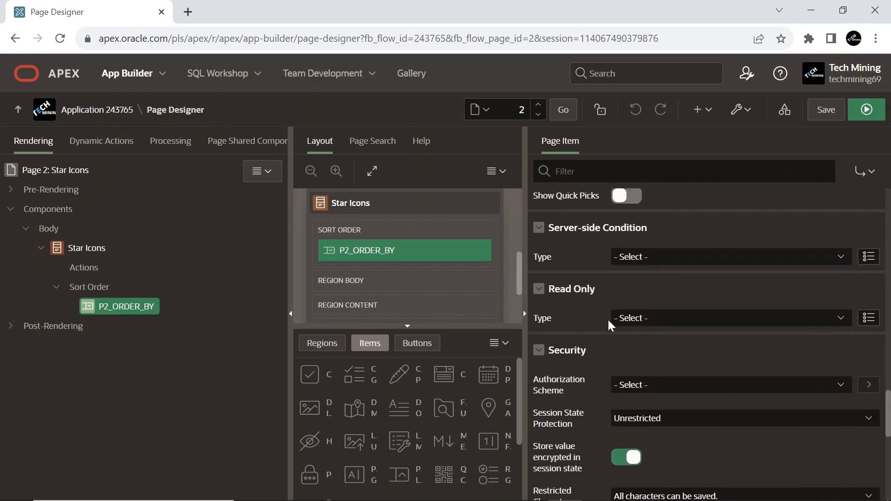
pyautogui.moveTo(807, 149)
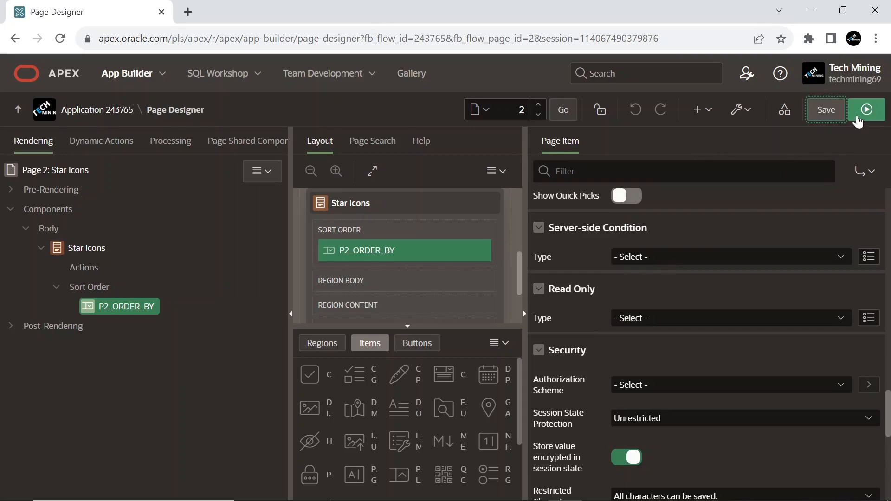
pyautogui.moveTo(867, 109)
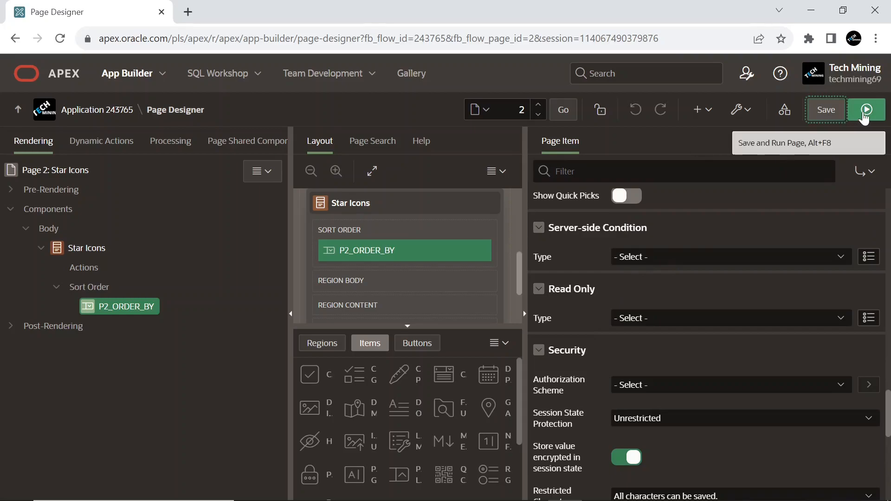
# Save and run the Star Icons page, then scroll through the employee cards ordered by Ename
pyautogui.click(864, 109)
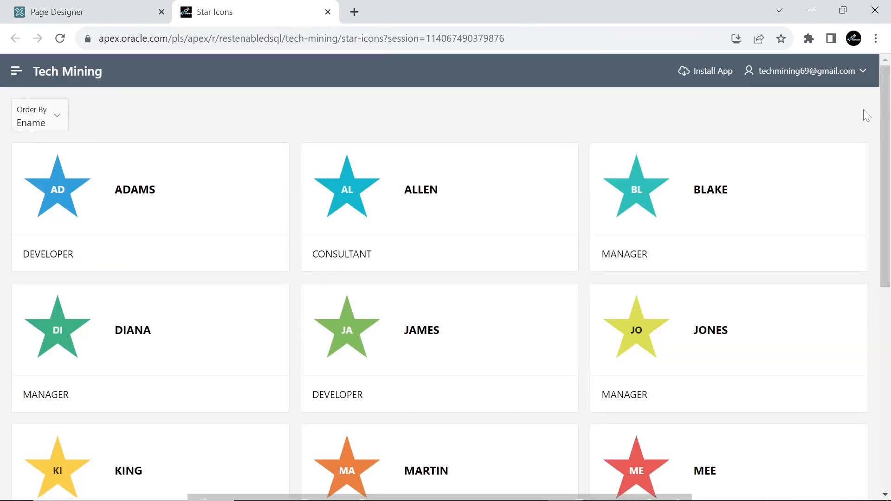
pyautogui.moveTo(467, 171)
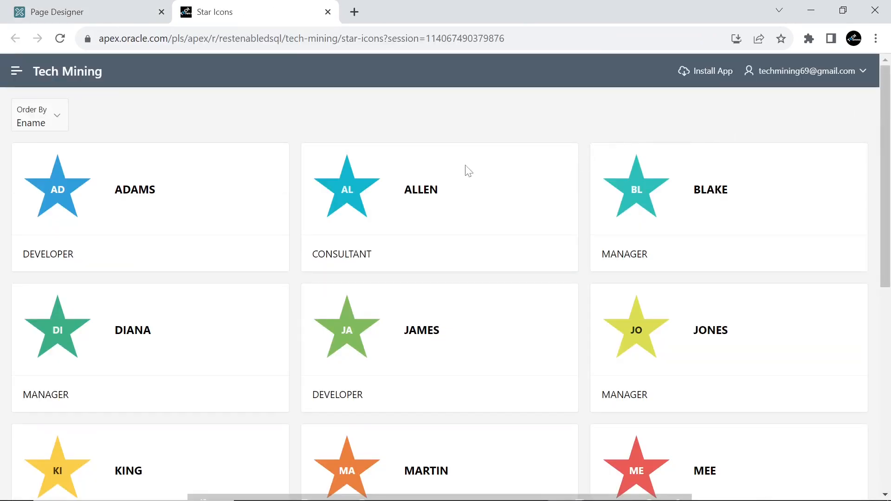
pyautogui.moveTo(304, 213)
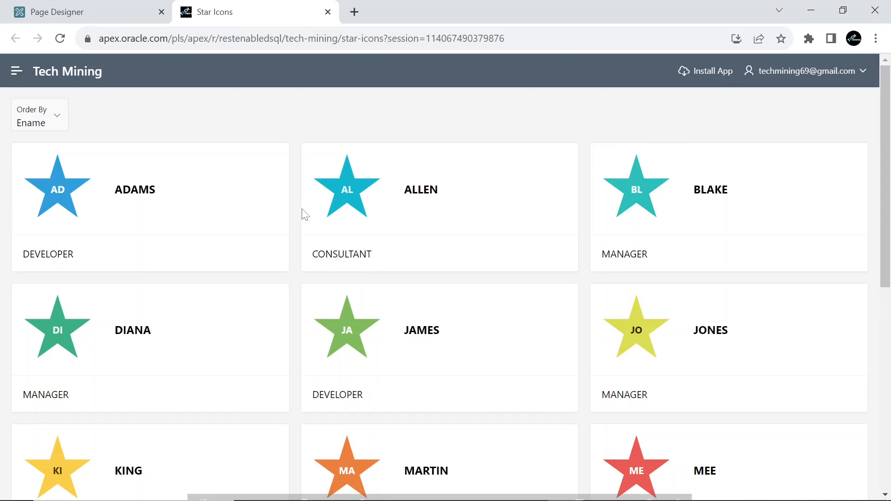
pyautogui.scroll(-3)
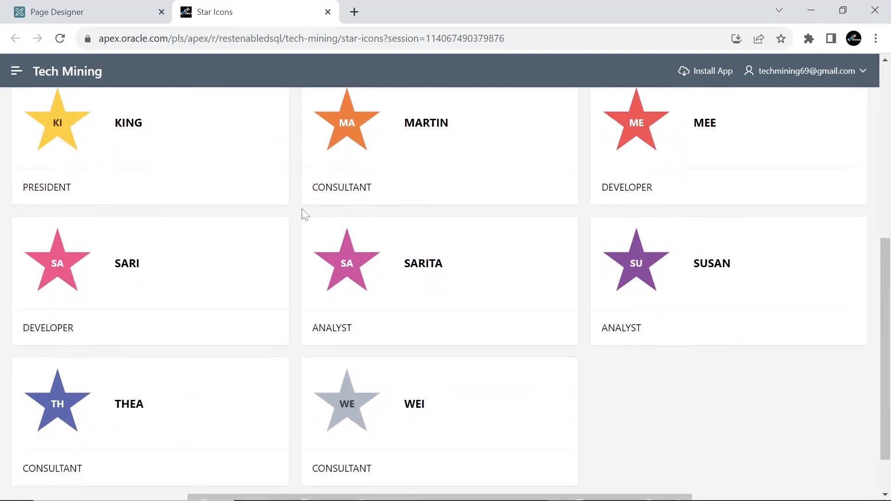
pyautogui.scroll(-3)
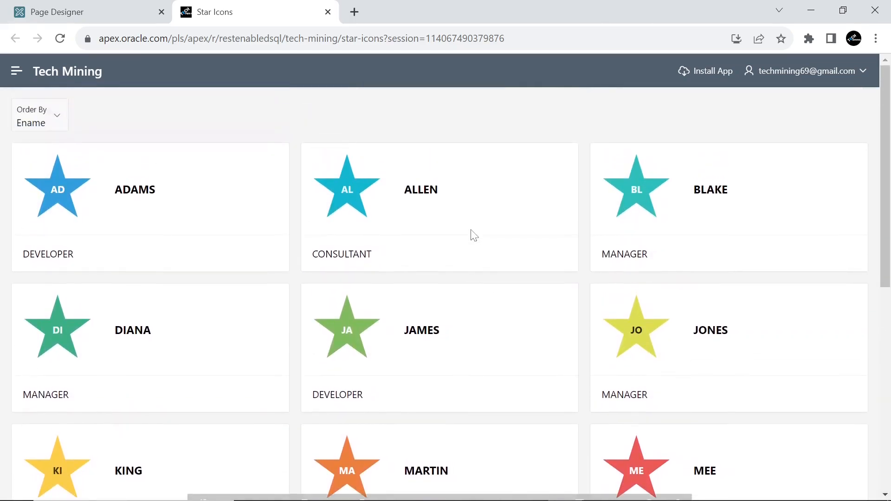
pyautogui.moveTo(46, 119)
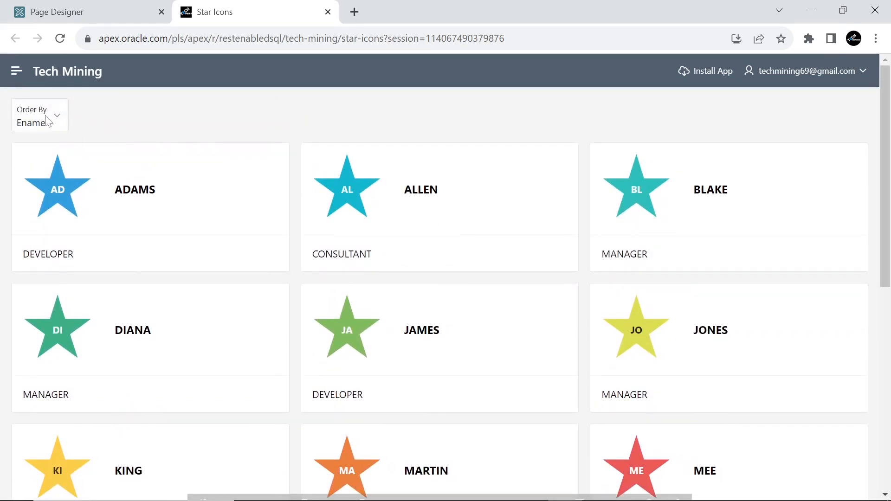
pyautogui.click(39, 115)
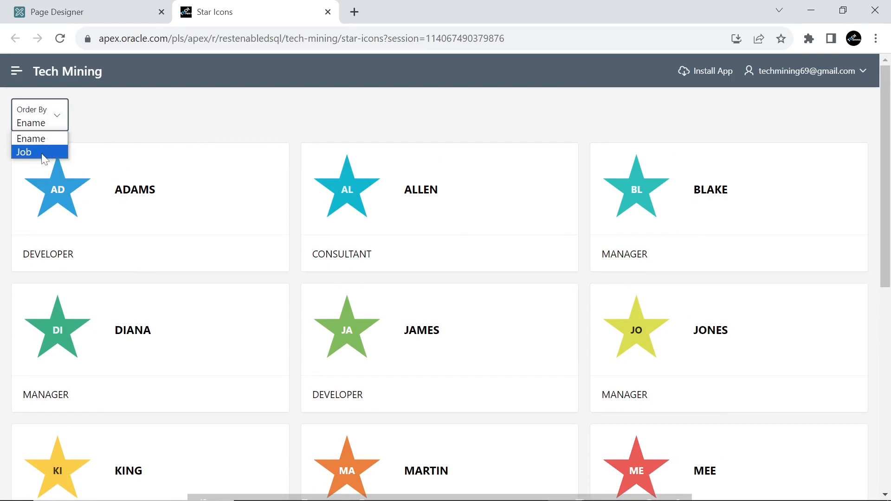
pyautogui.click(24, 151)
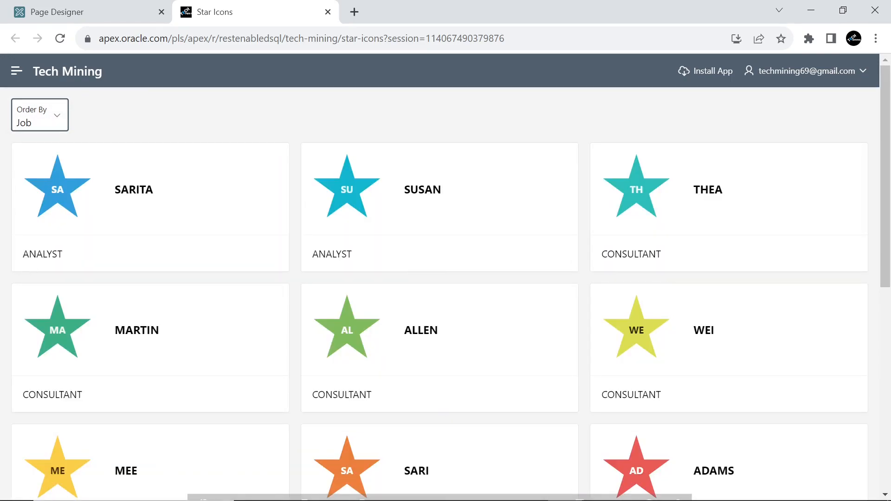
pyautogui.doubleClick(27, 254)
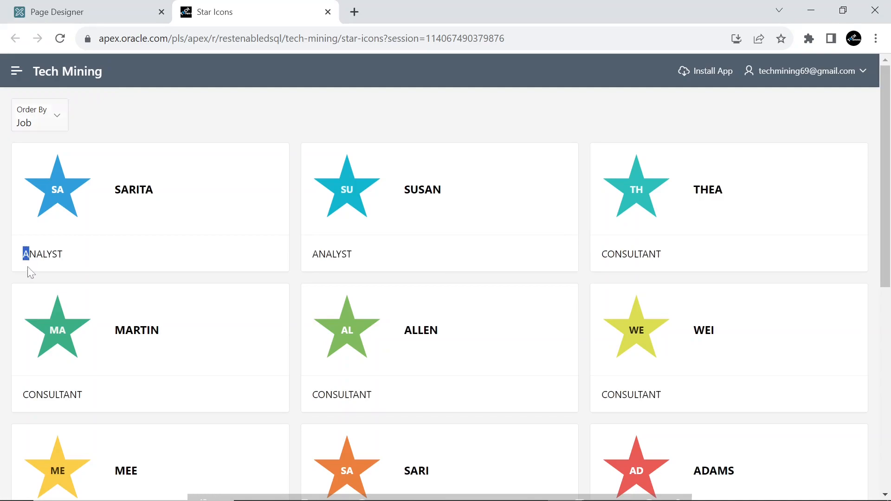
pyautogui.moveTo(41, 270)
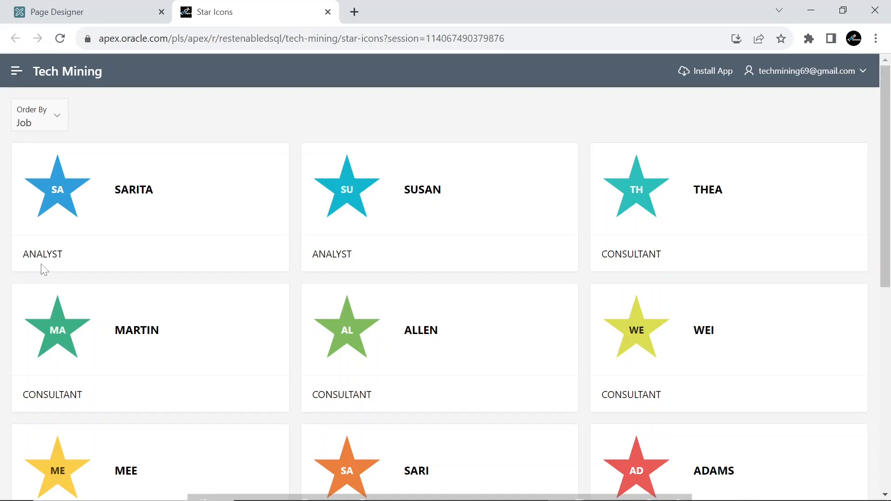
pyautogui.click(39, 116)
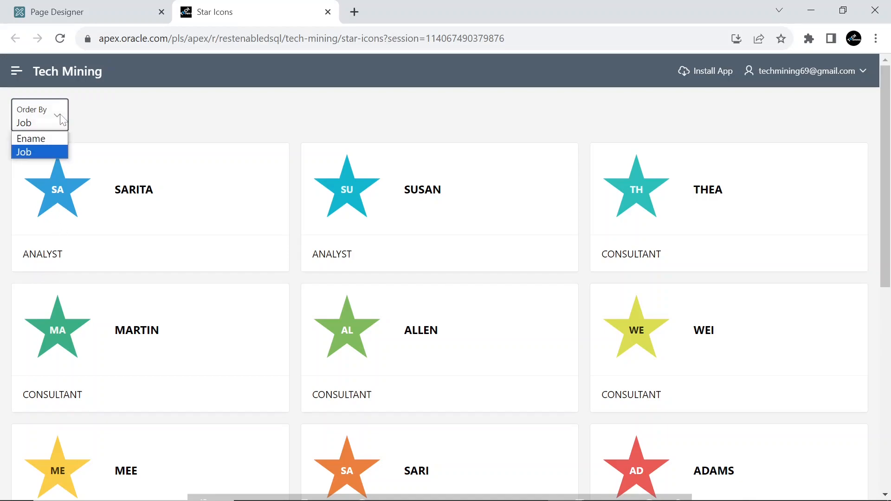
pyautogui.click(30, 139)
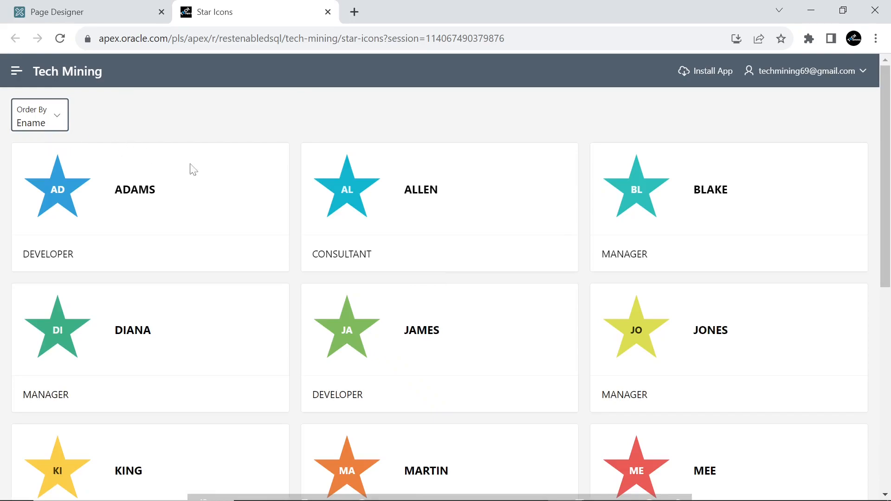
pyautogui.moveTo(412, 235)
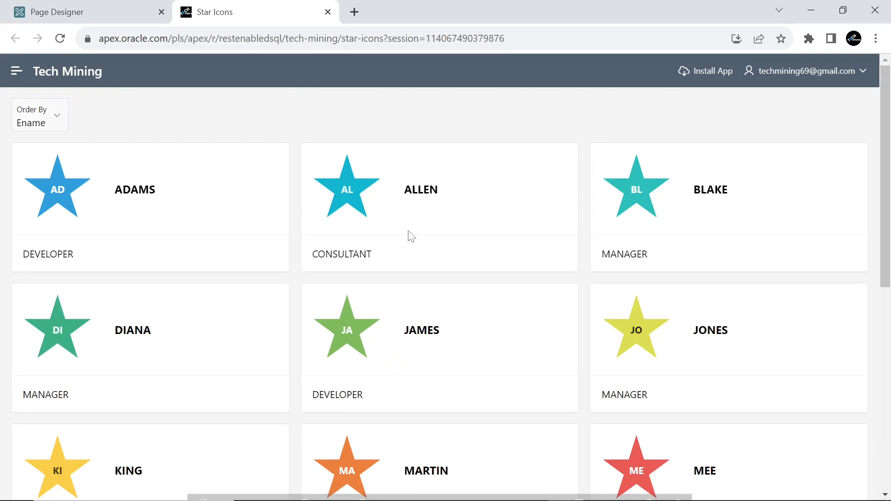
pyautogui.moveTo(429, 237)
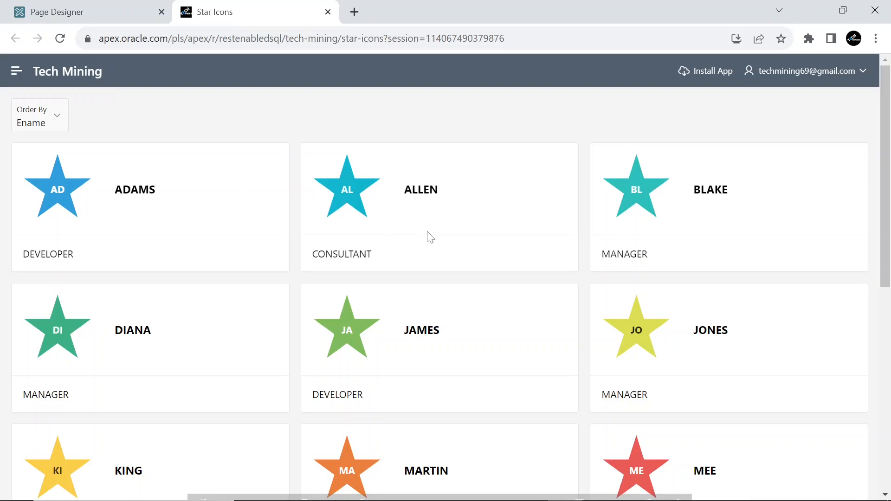